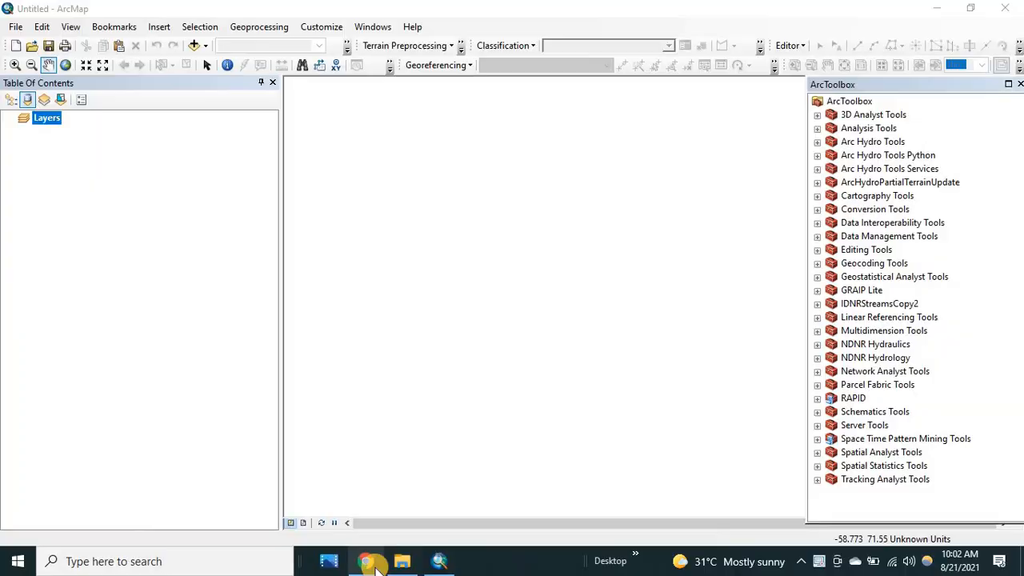
Step: Switch from the empty ArcMap document to the EarthExplorer tab in Chrome
click(367, 560)
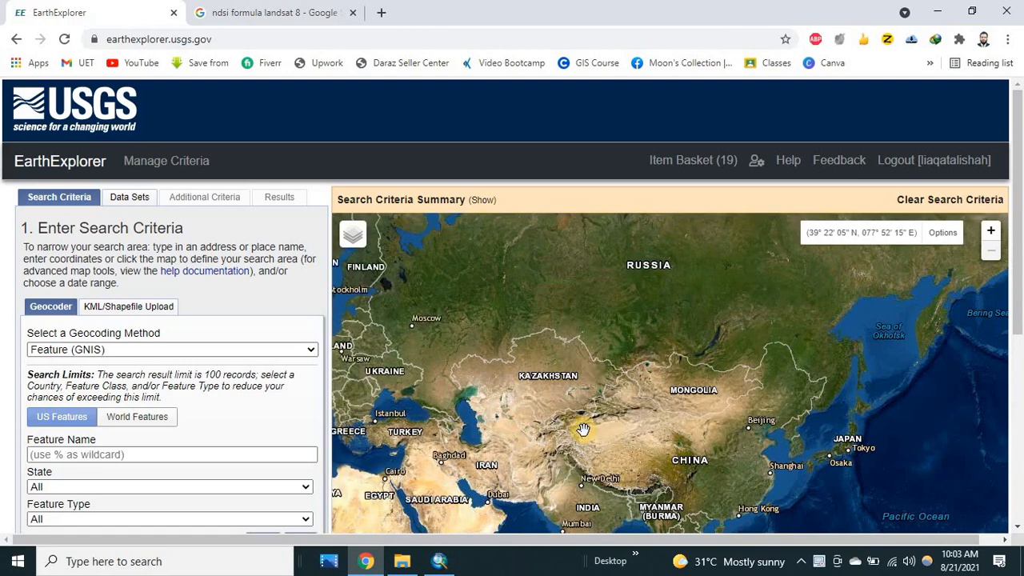
Step: Pan the map to northern Pakistan and Kashmir and delete the accidental polygon point
drag(584, 429, 531, 438)
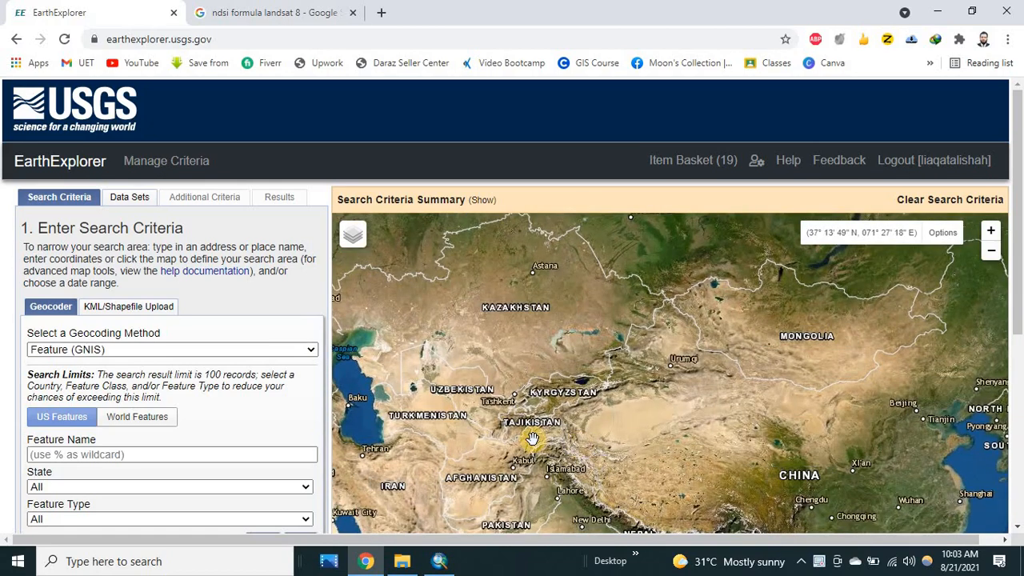
drag(531, 439, 538, 349)
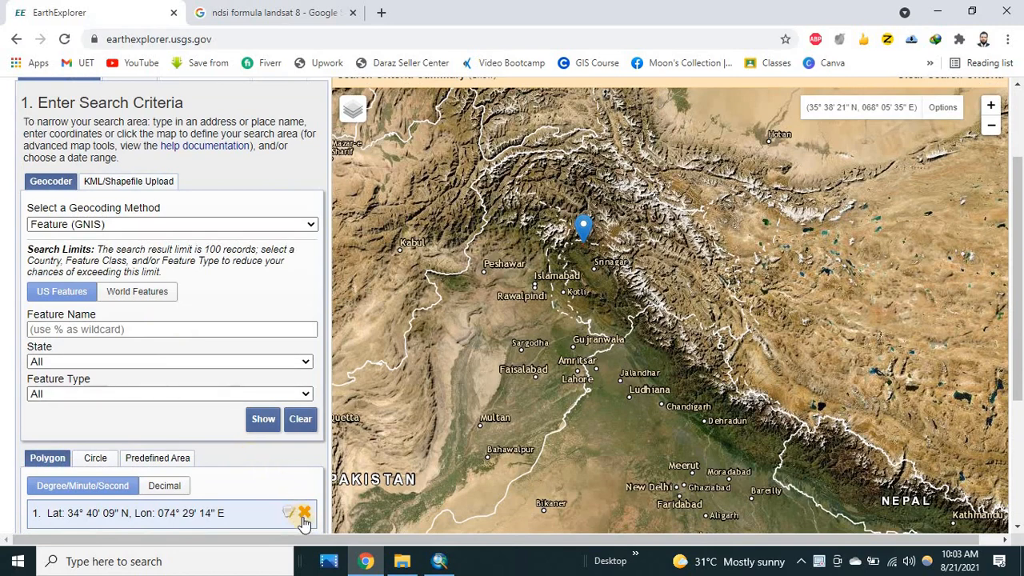
click(304, 512)
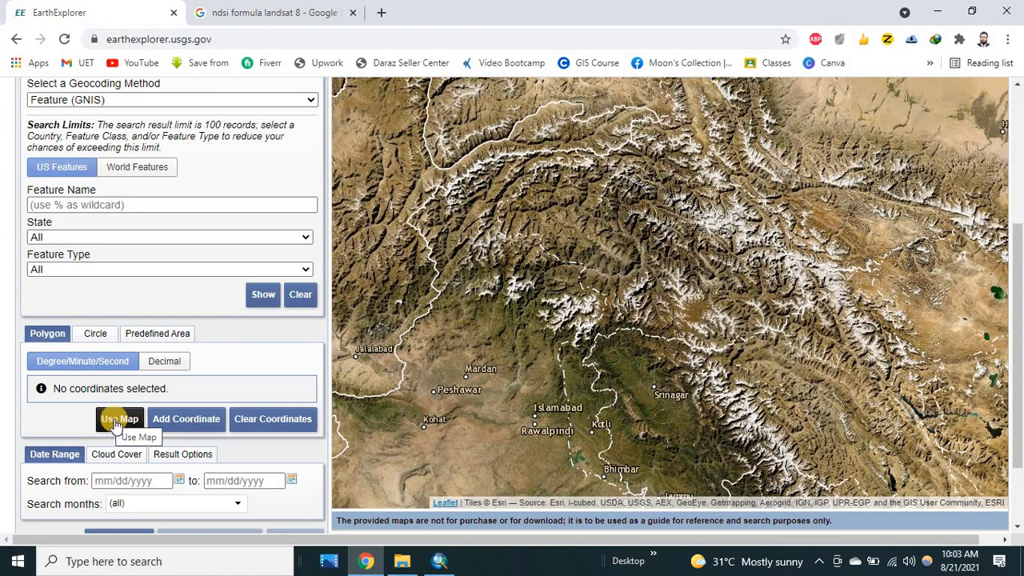
Step: Use the map as the polygon search area and drag corners into a rectangle over the study area
click(119, 419)
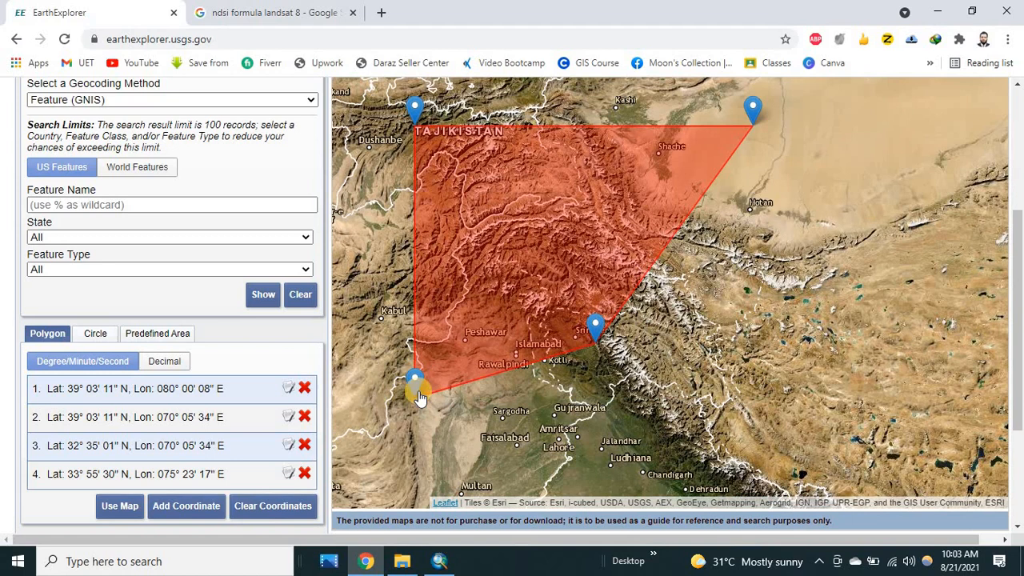
drag(415, 380, 455, 313)
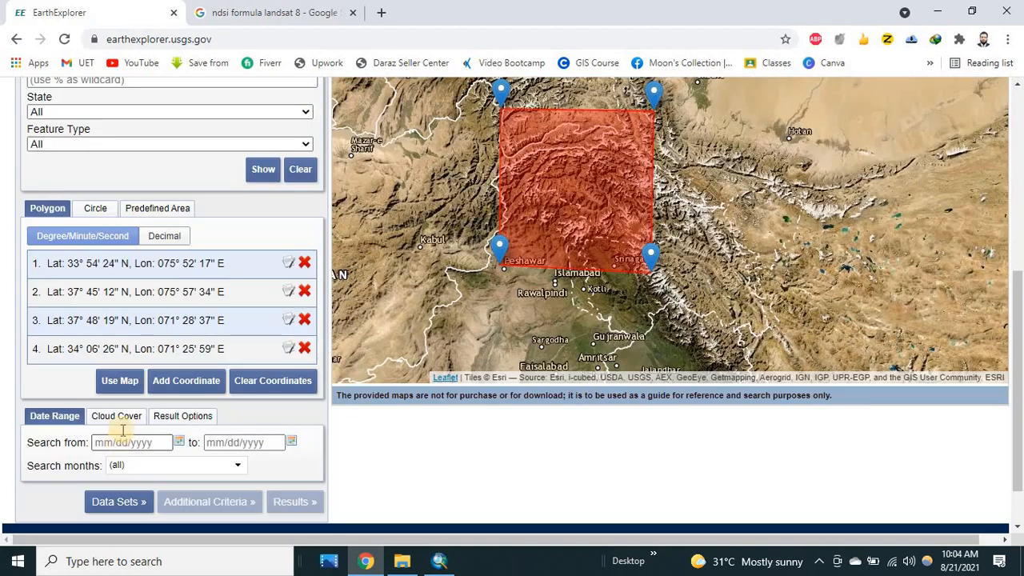
Step: Lower the maximum scene cloud cover to 10% and return to the Date Range settings
click(115, 416)
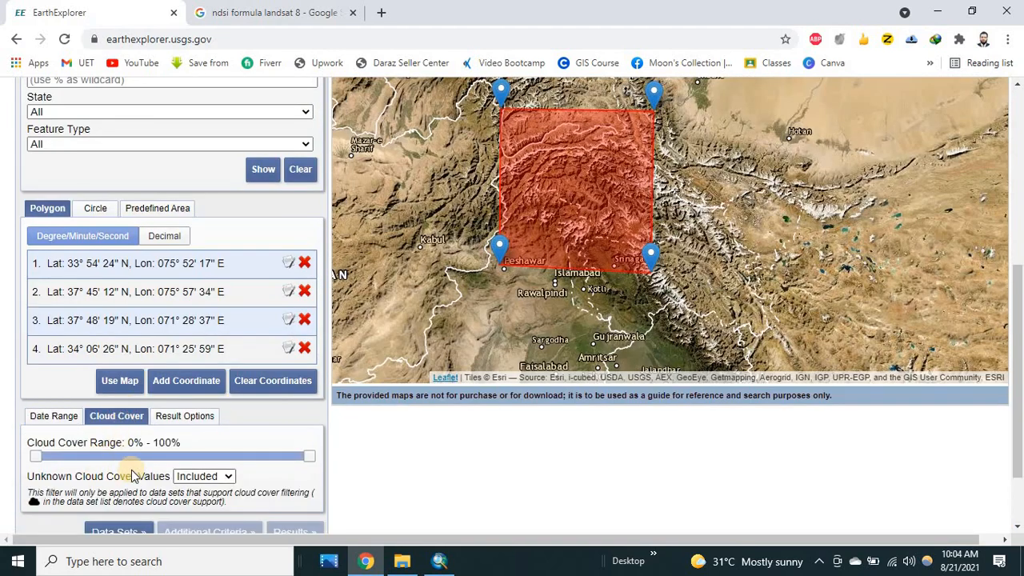
drag(35, 457, 41, 457)
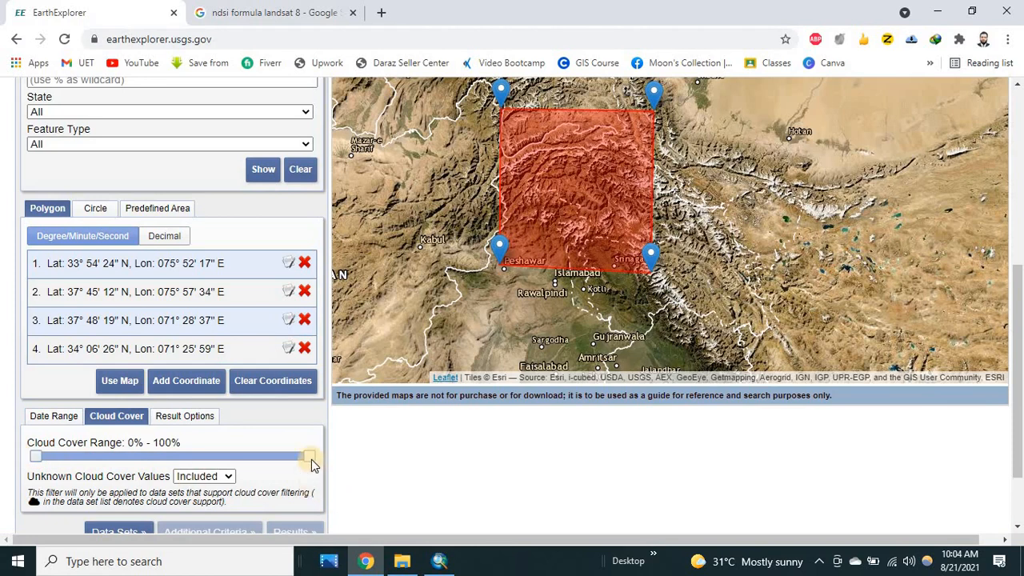
drag(311, 456, 112, 456)
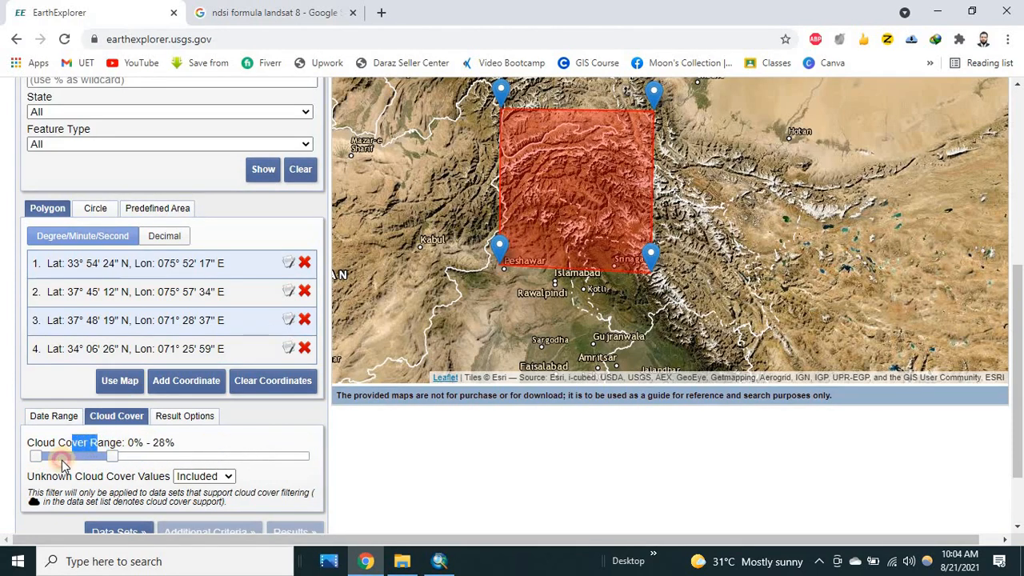
drag(111, 456, 83, 456)
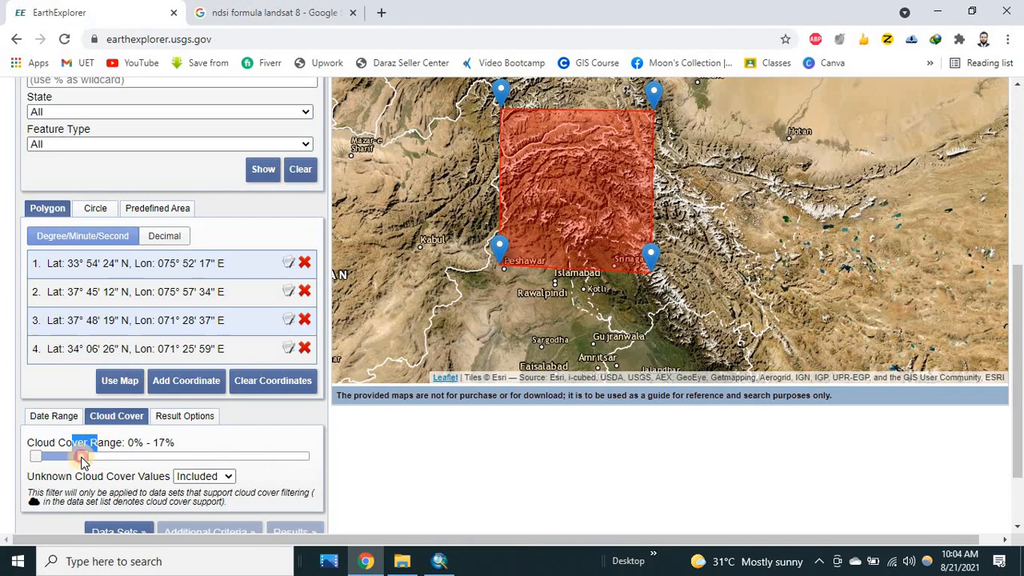
drag(83, 456, 64, 457)
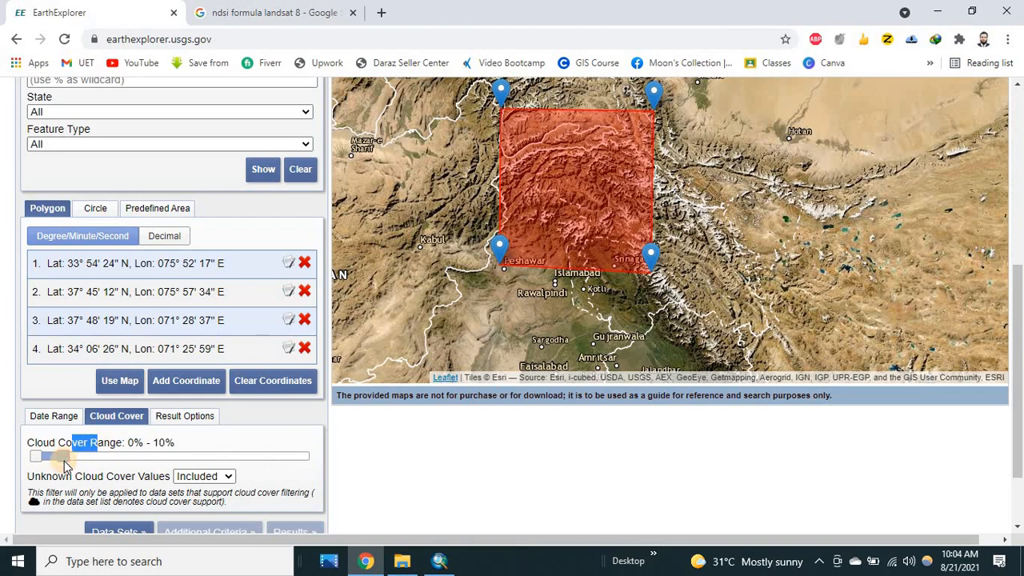
scroll(down, 3)
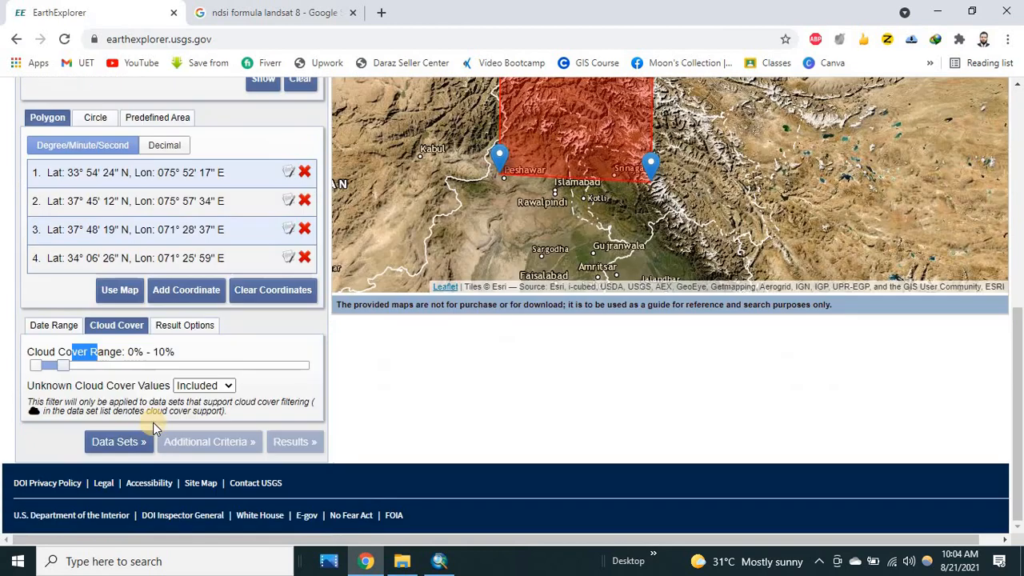
click(55, 325)
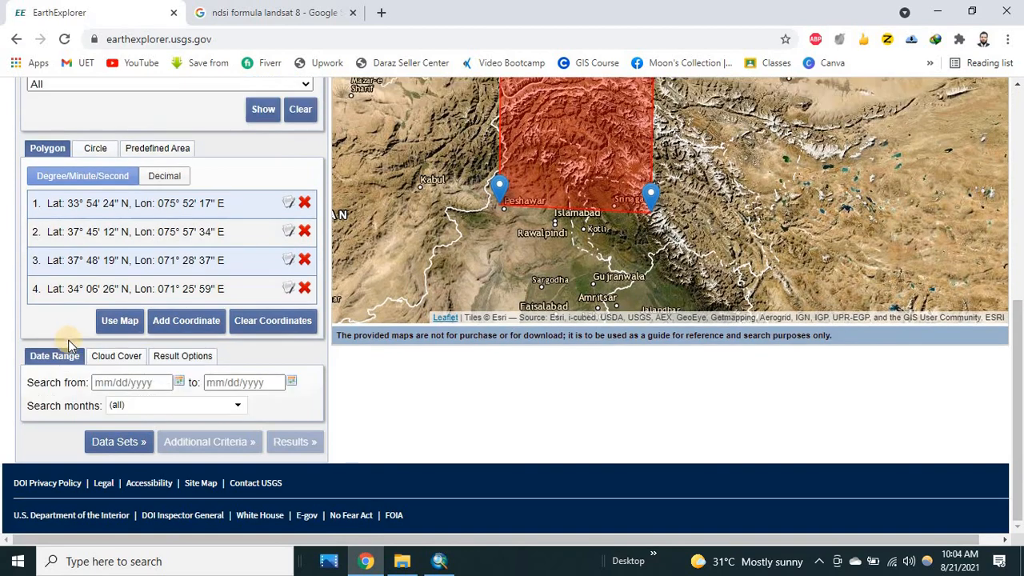
Step: Enter a search date range from 7/01/2021 to 08/20/2021
click(131, 381)
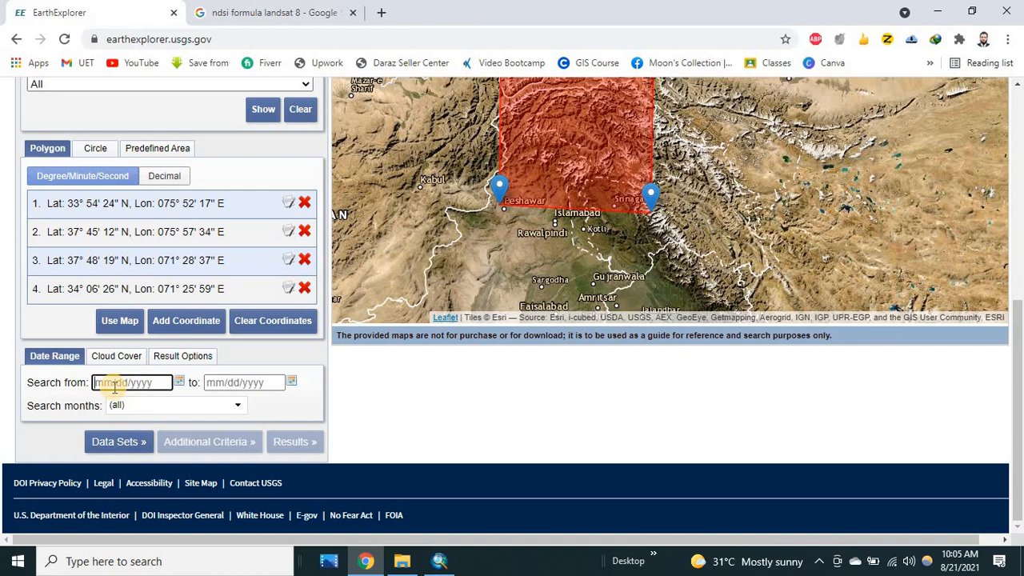
text(7/01/2021)
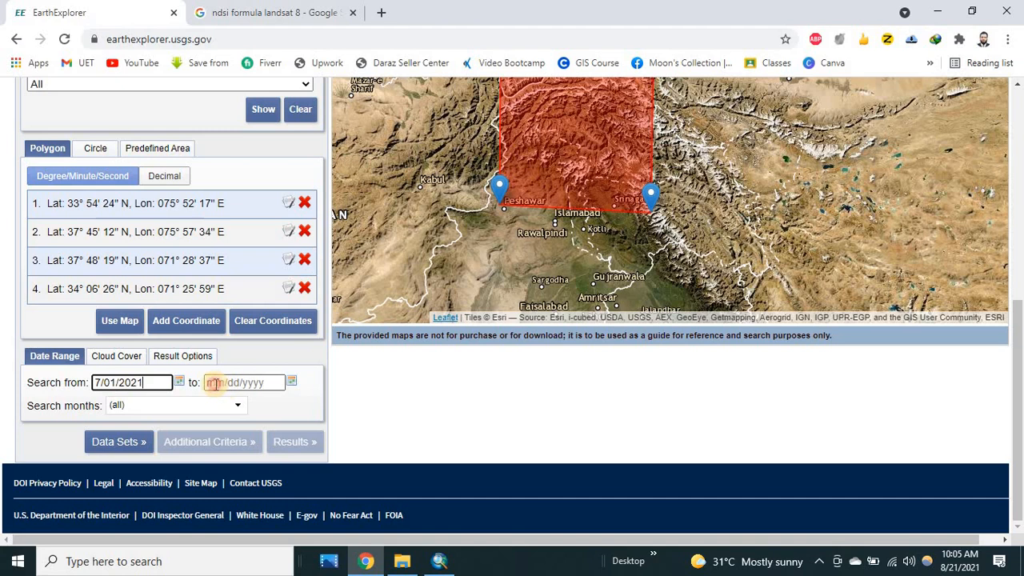
click(240, 383)
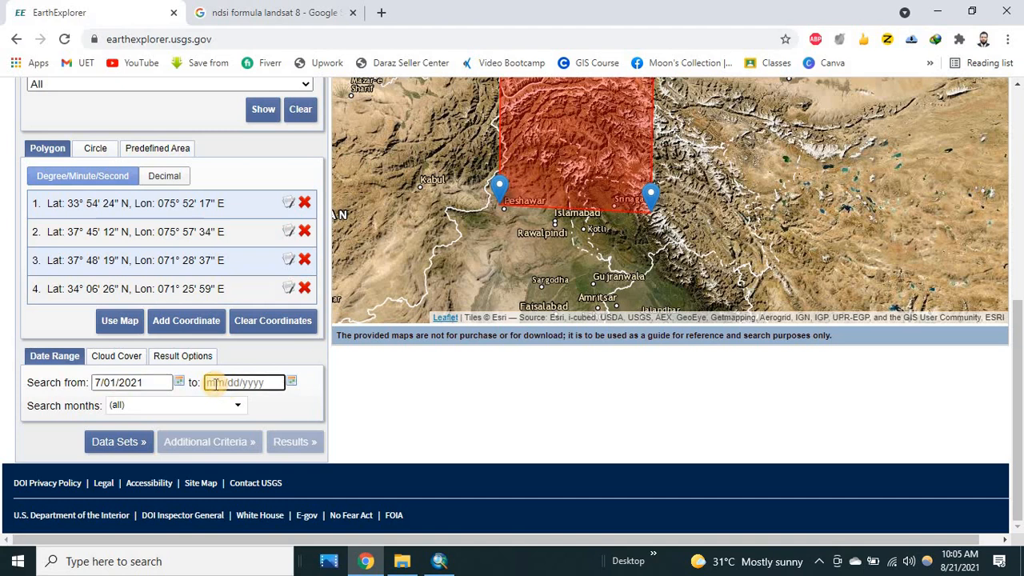
text(08)
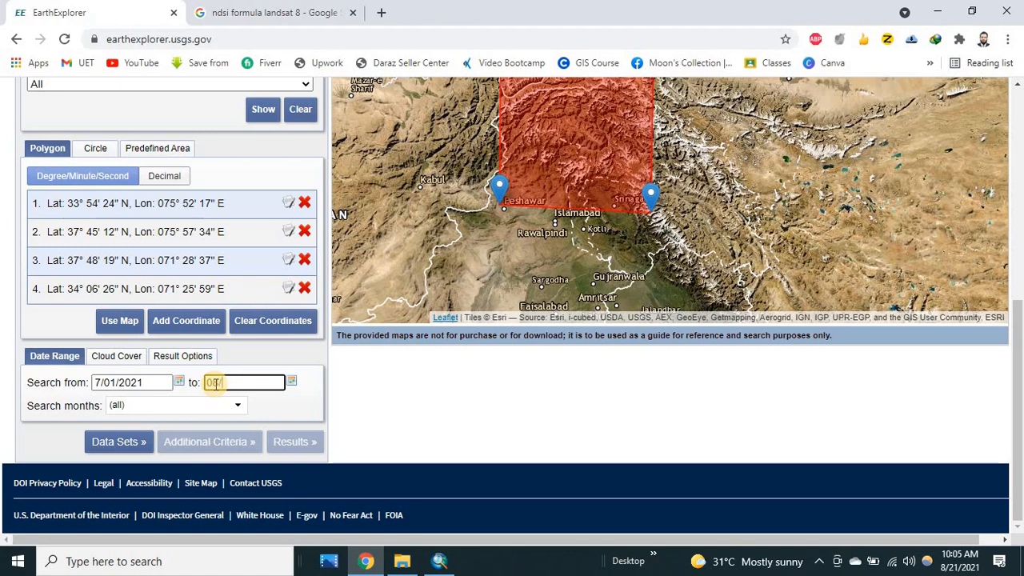
text(20/2021)
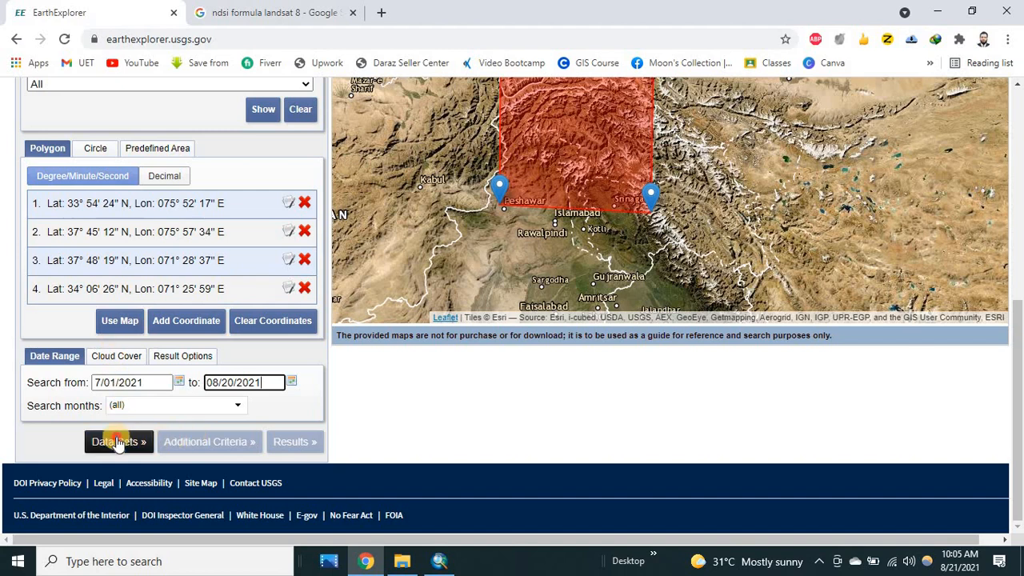
Step: Under Landsat Collection 2 Level-1, tick Landsat 8 OLI/TIRS C2 L1 as the dataset
click(119, 441)
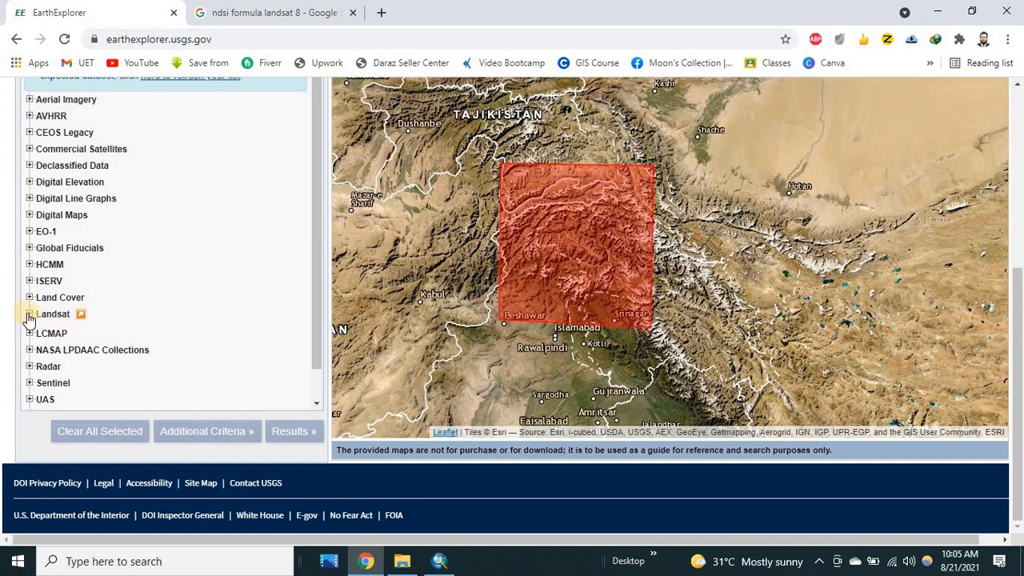
click(29, 313)
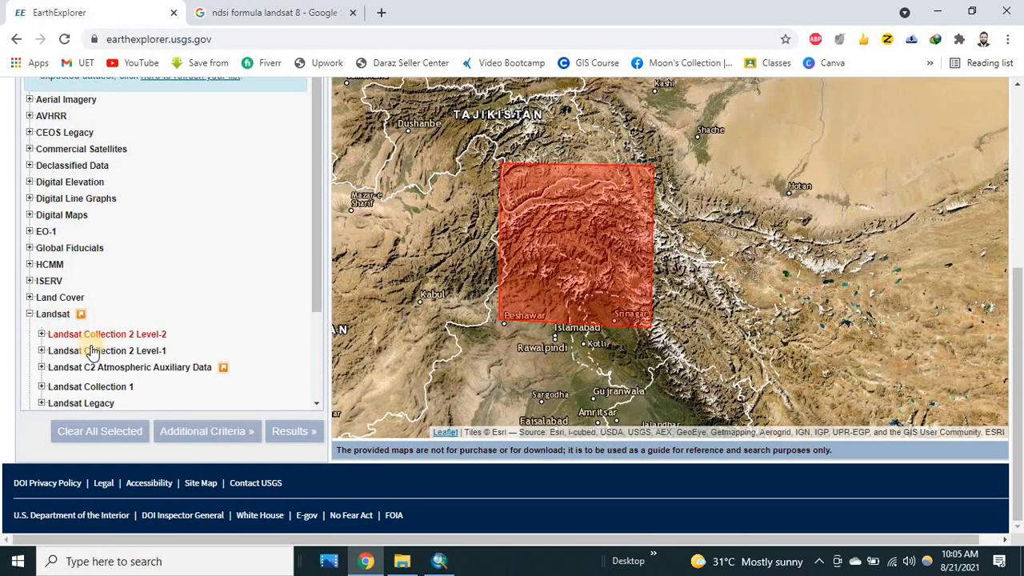
scroll(down, 3)
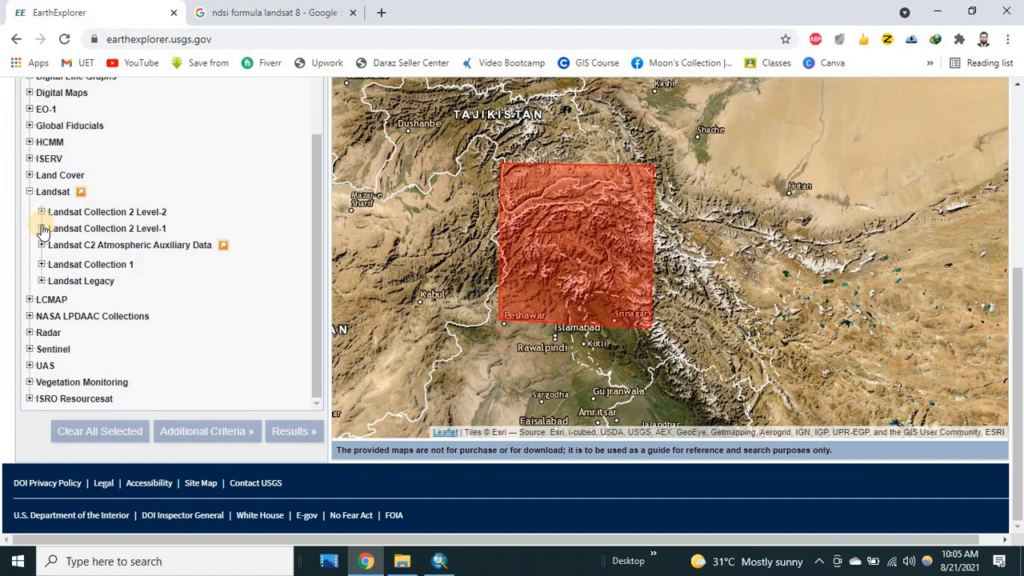
click(42, 227)
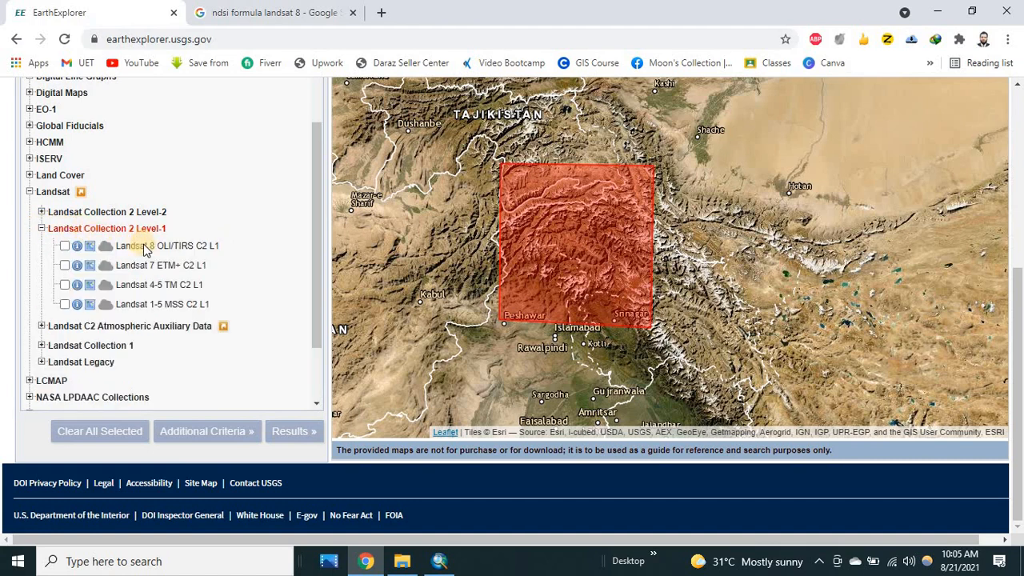
click(64, 246)
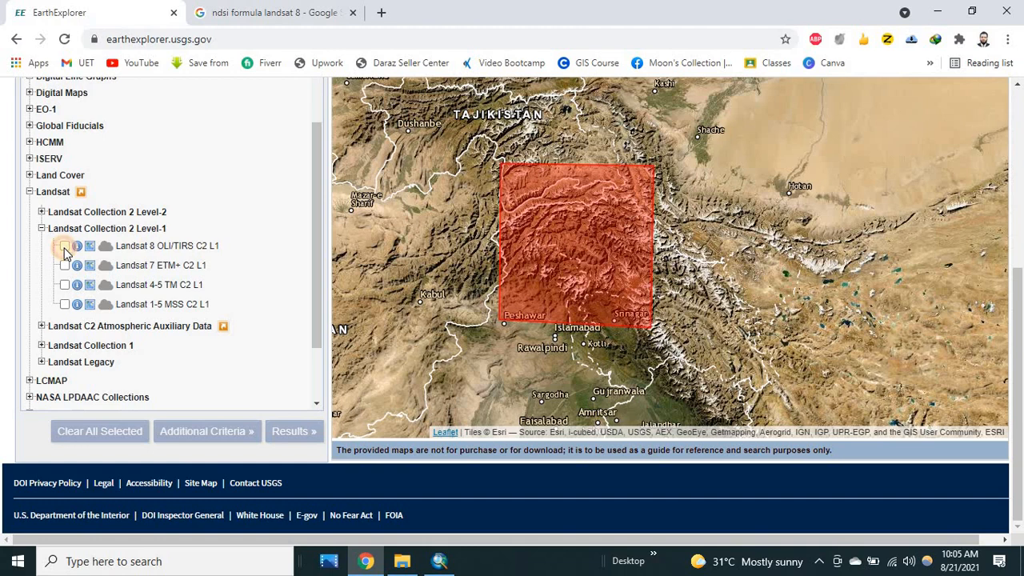
click(64, 247)
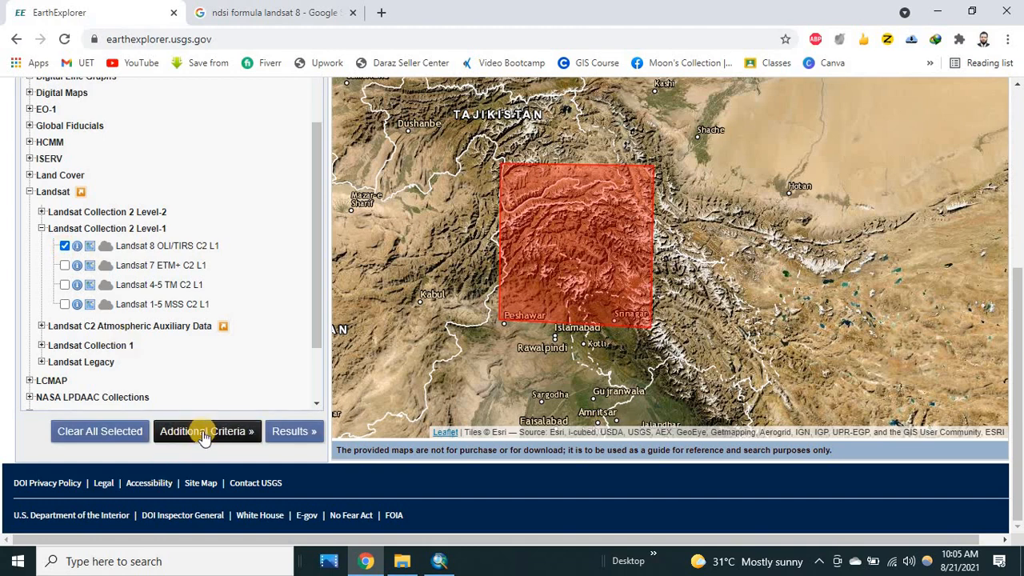
Step: In Additional Criteria, add a Land Cloud Cover range of 0 to 10
click(208, 432)
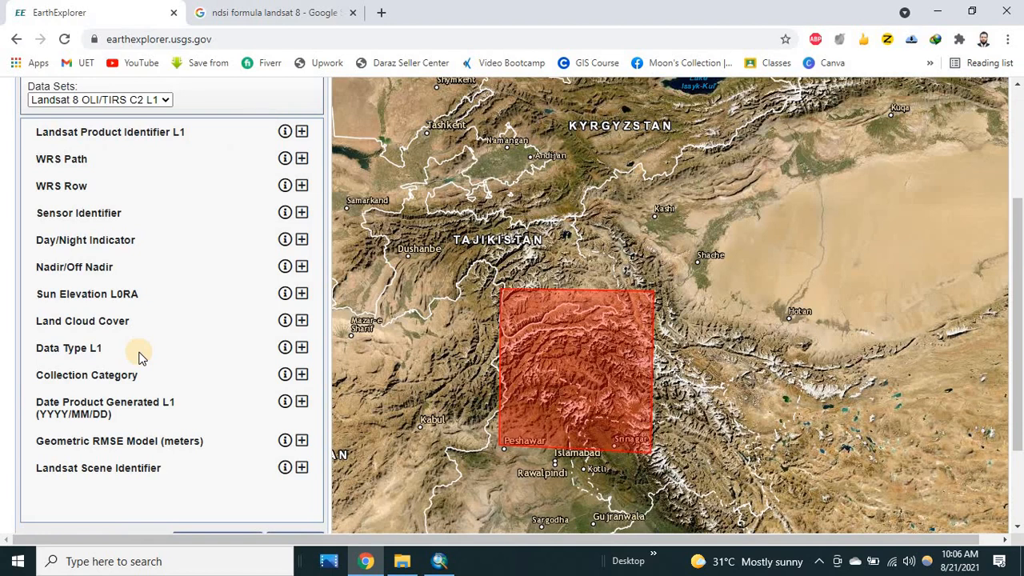
mouse_move(256, 336)
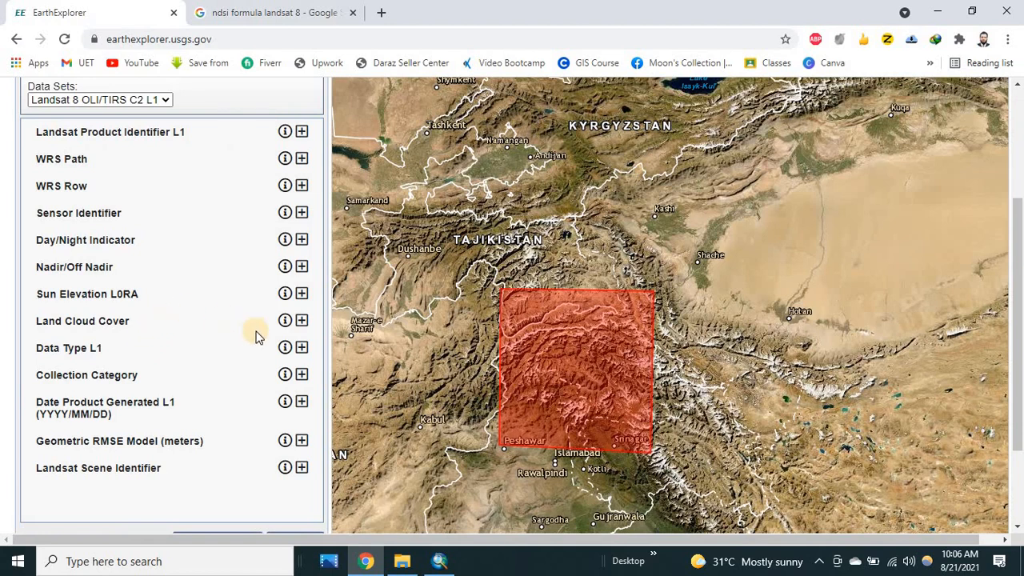
mouse_move(328, 336)
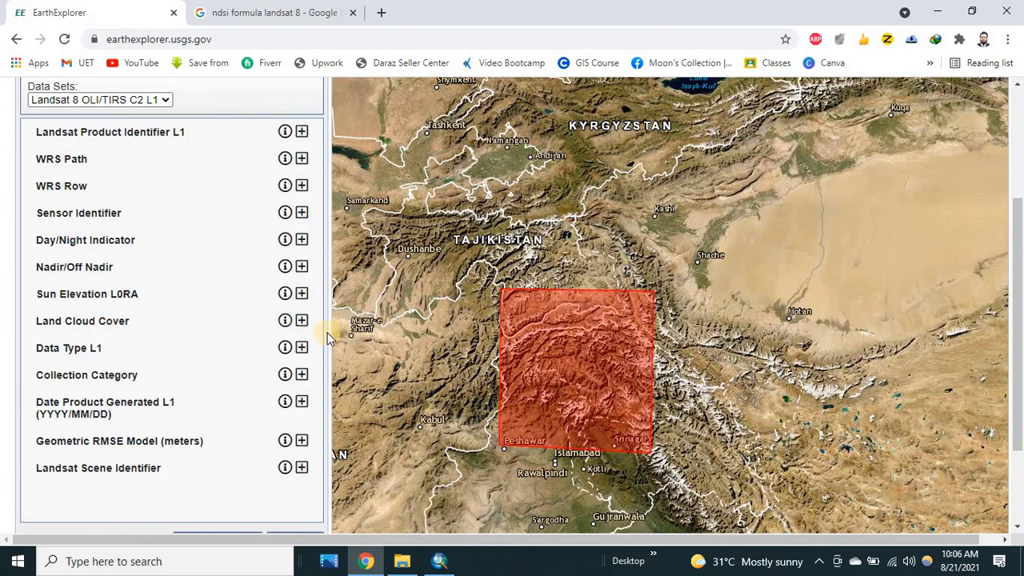
click(301, 321)
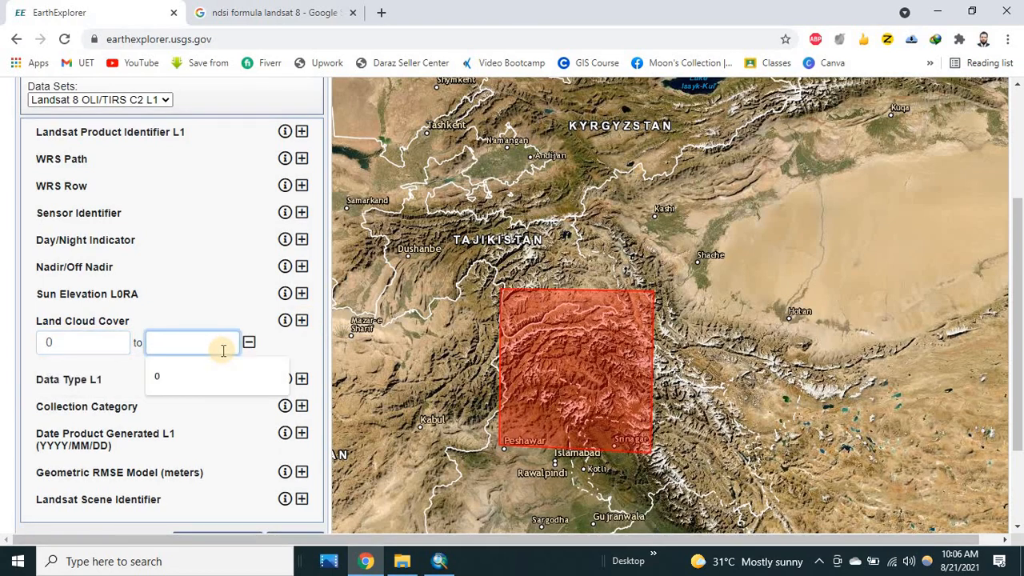
text(10)
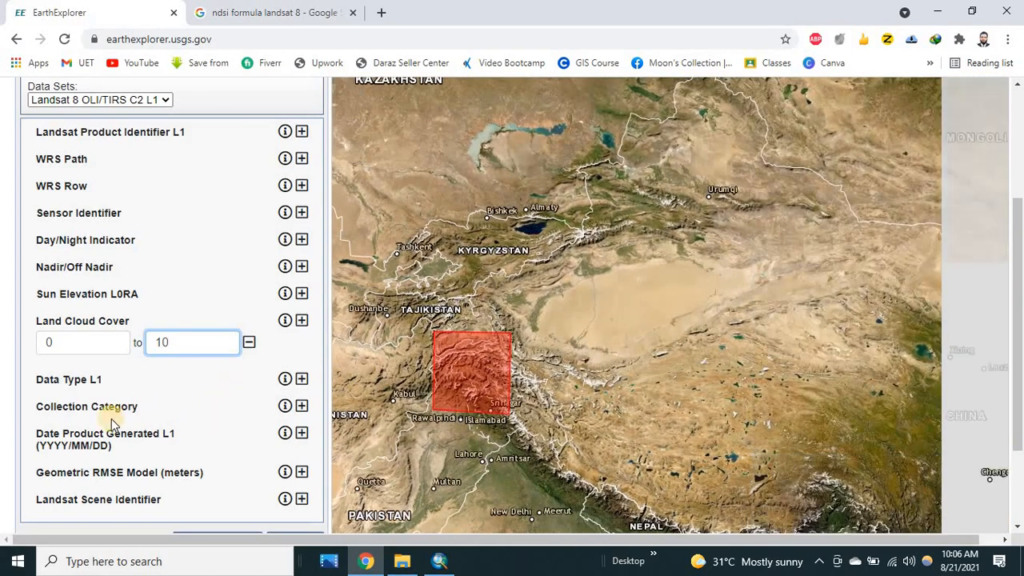
scroll(down, 3)
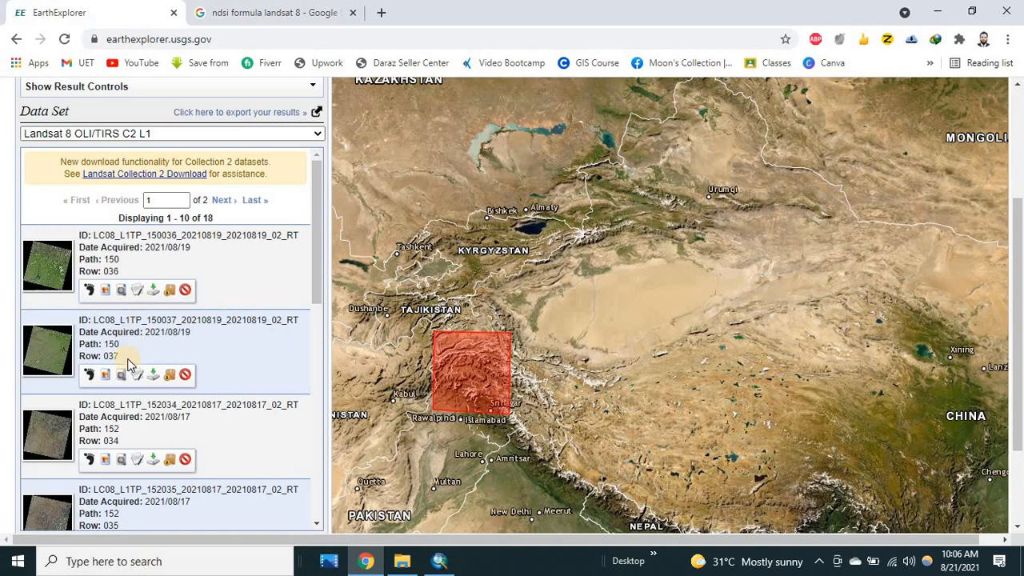
Step: Browse the first results page and show the 2021/08/10 path 151 row 35 footprint
scroll(down, 3)
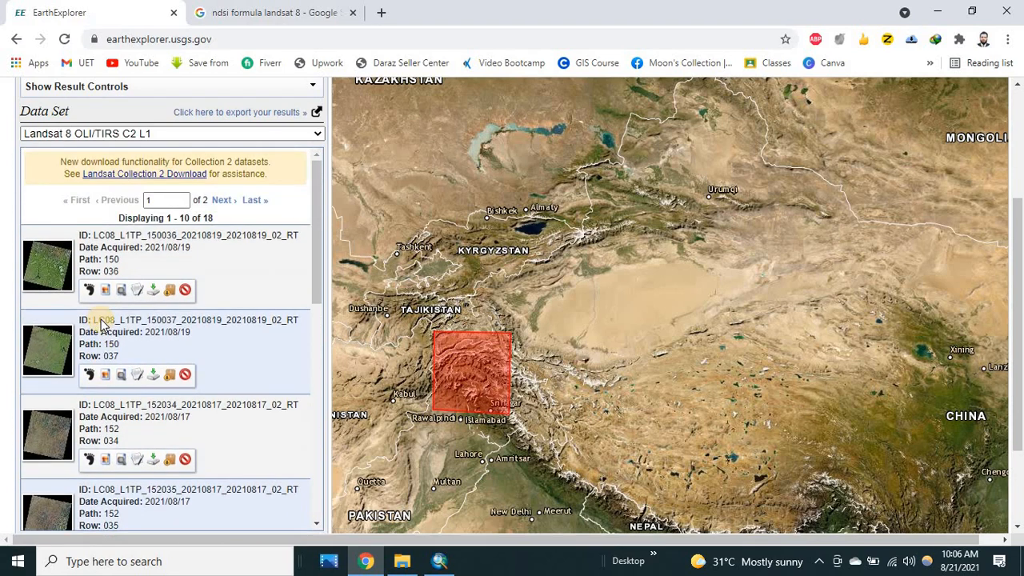
click(90, 289)
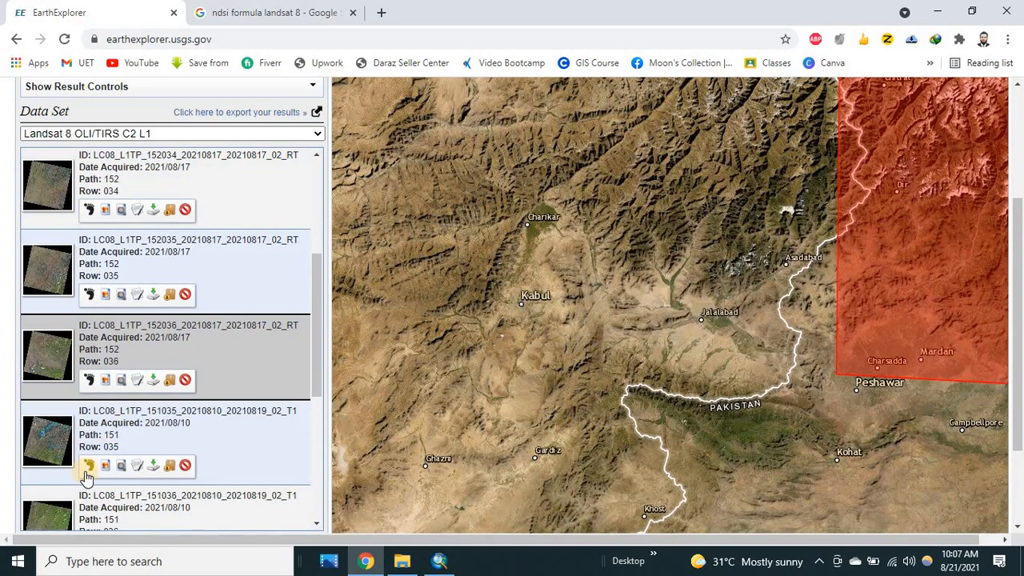
click(90, 464)
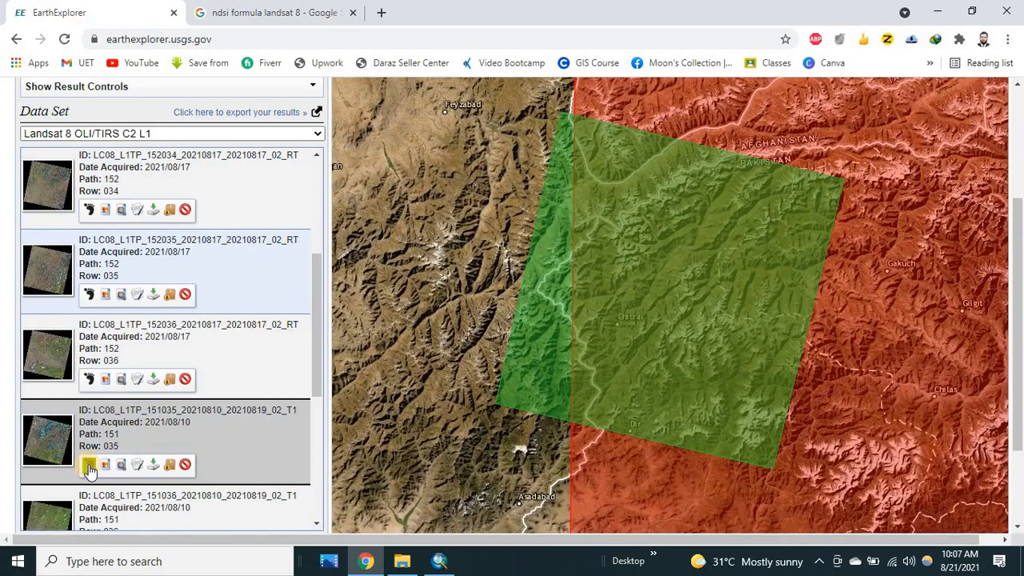
scroll(down, 3)
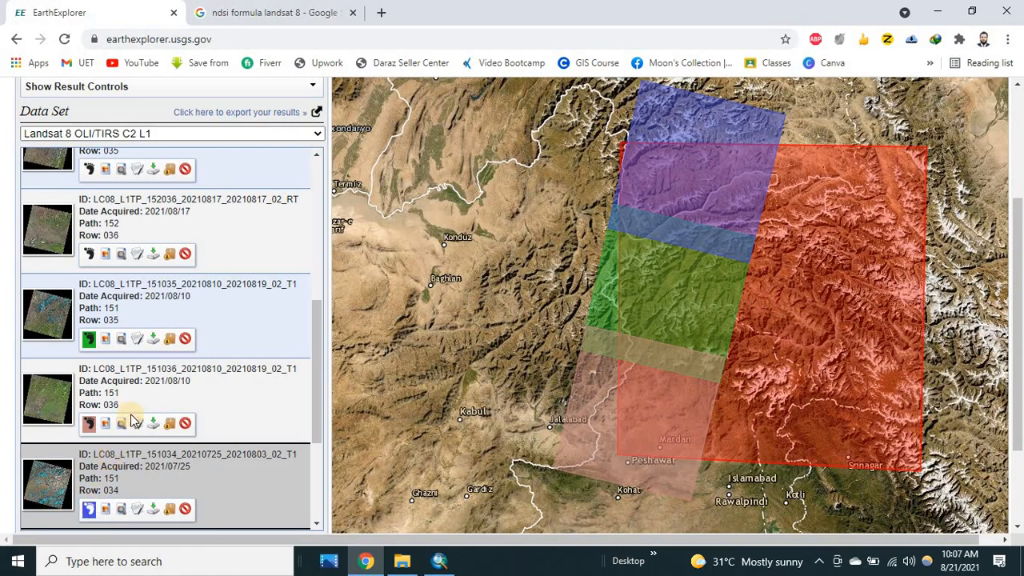
scroll(down, 3)
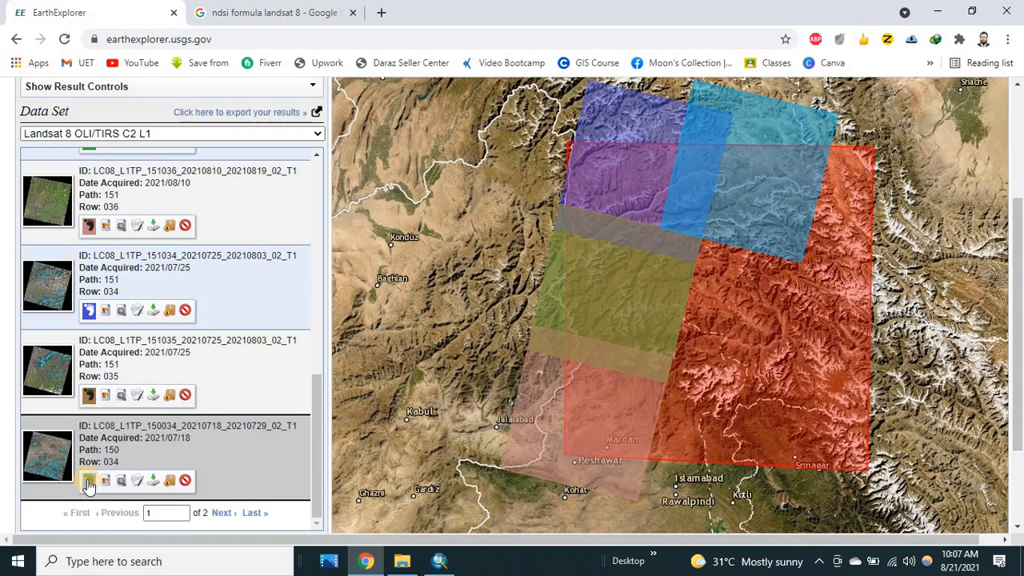
scroll(down, 3)
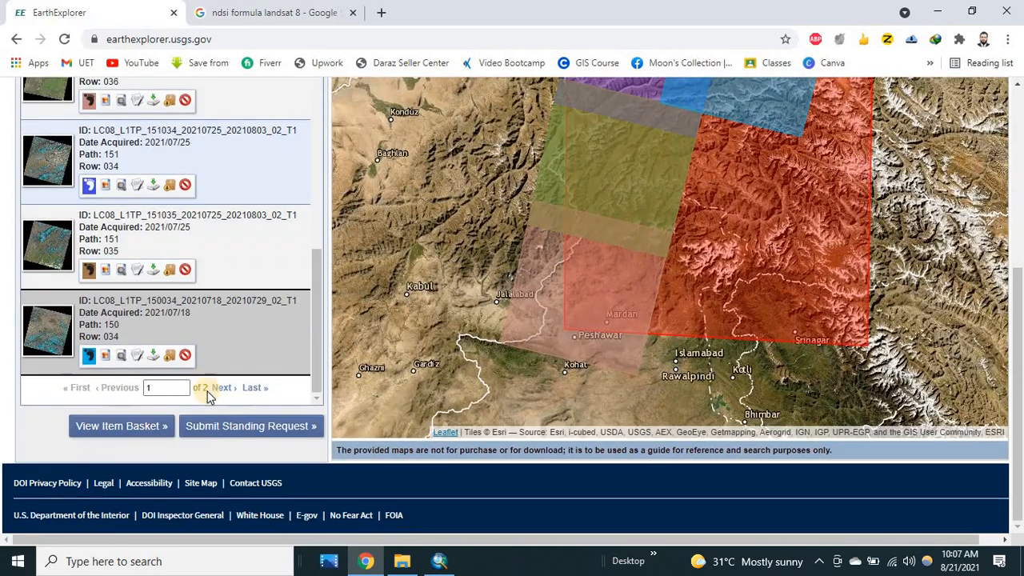
Step: On page 2, show the 2021/07/18 path 150 row 35 footprint and bring up its download choices
click(224, 387)
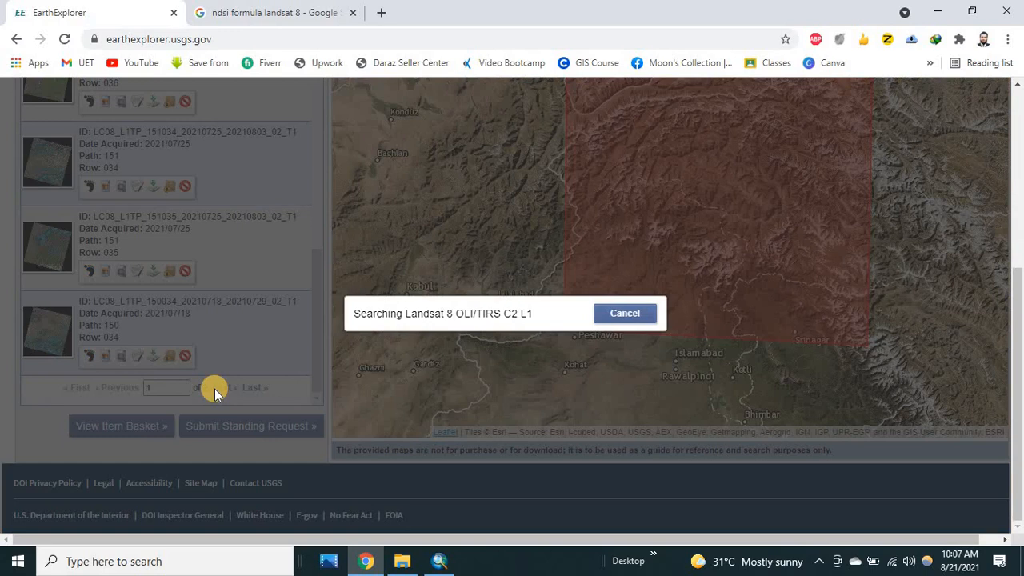
click(221, 387)
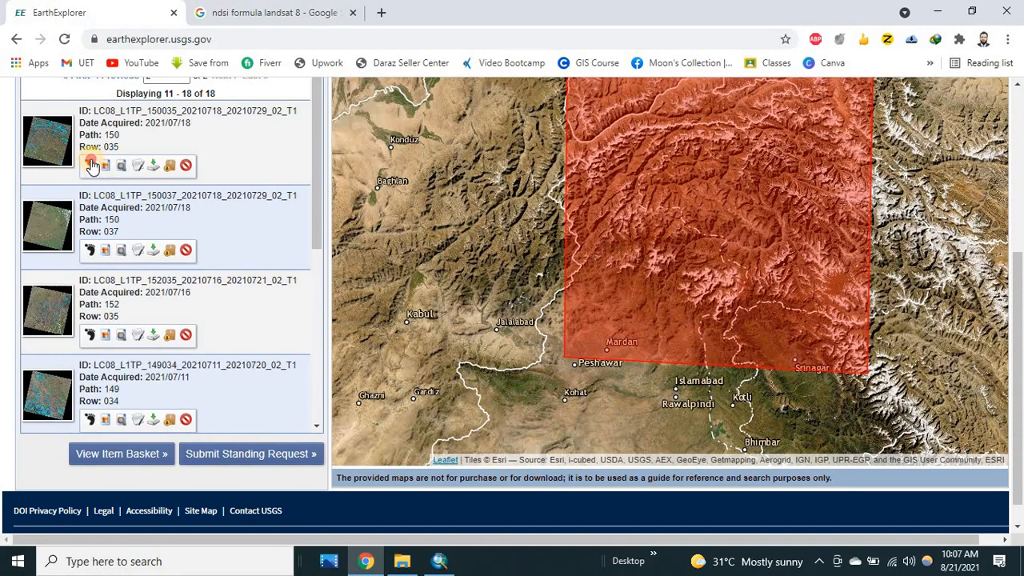
click(90, 164)
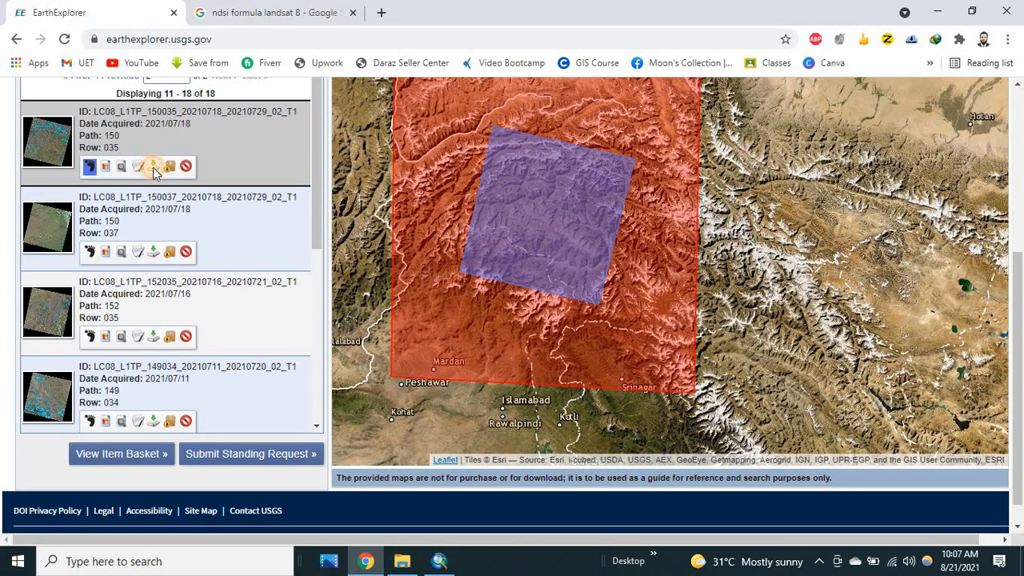
click(154, 166)
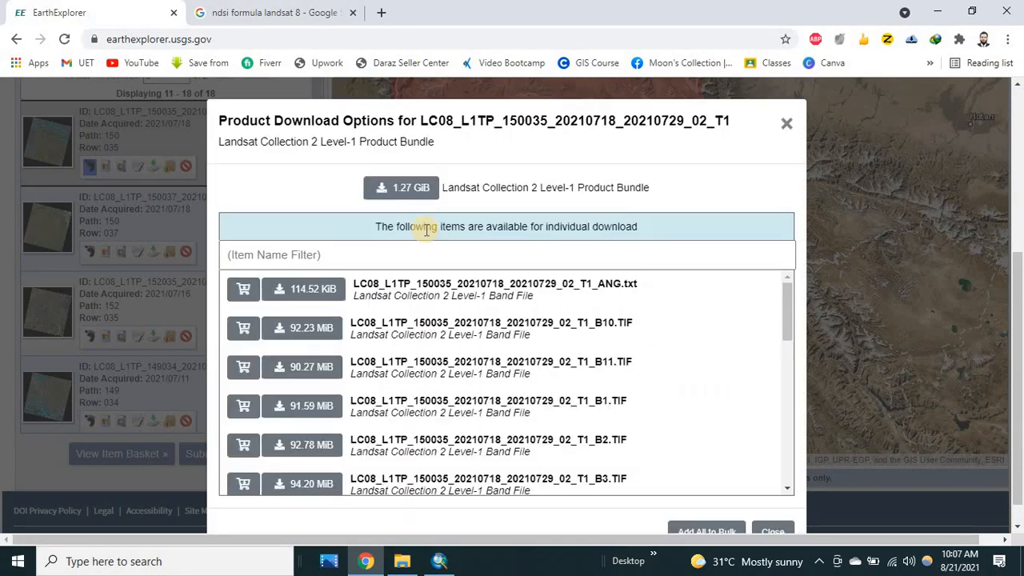
mouse_move(450, 244)
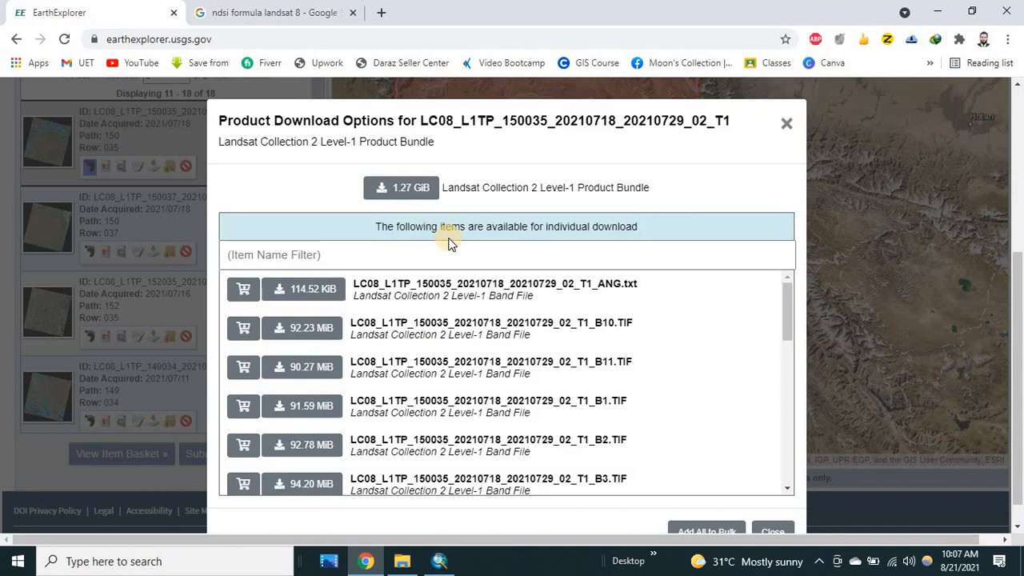
mouse_move(609, 312)
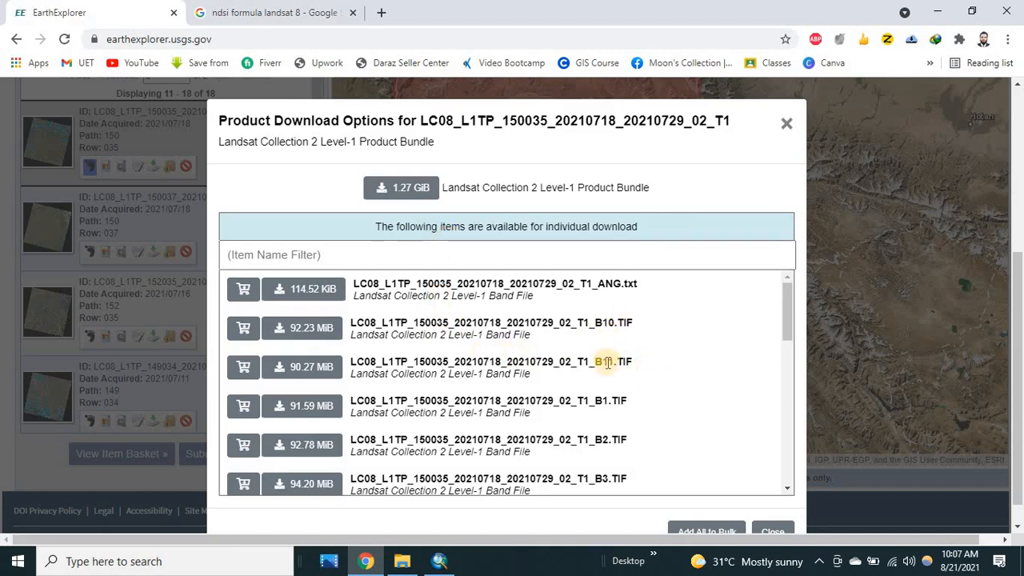
mouse_move(608, 413)
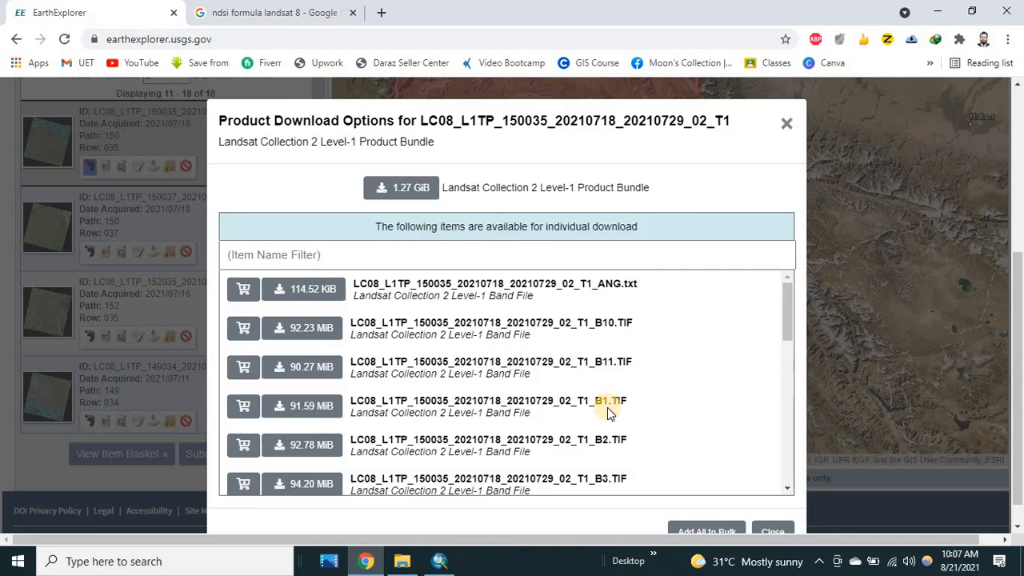
mouse_move(623, 467)
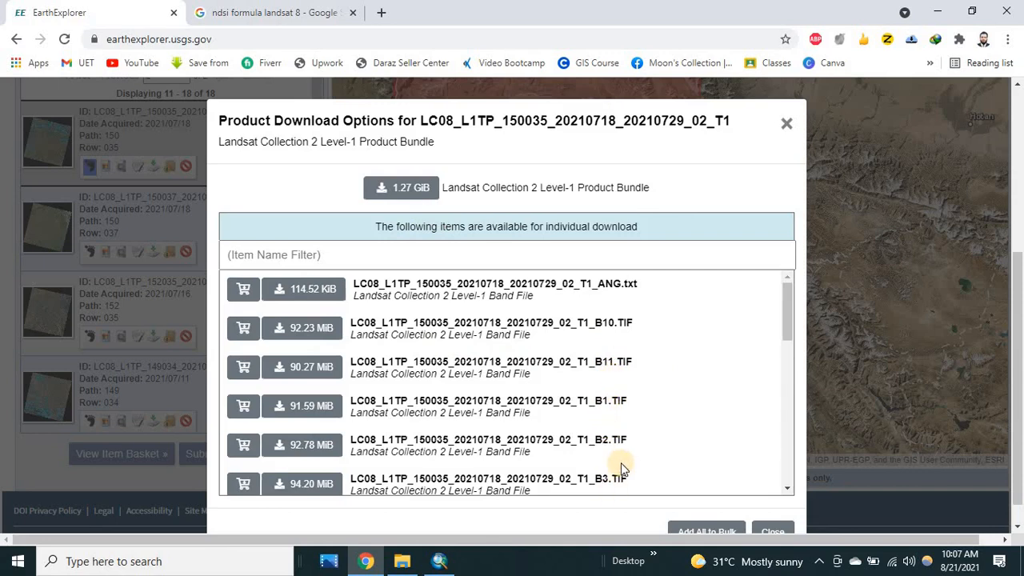
Step: Review the scene's band file list, then switch to File Explorer with the downloaded bands
scroll(down, 3)
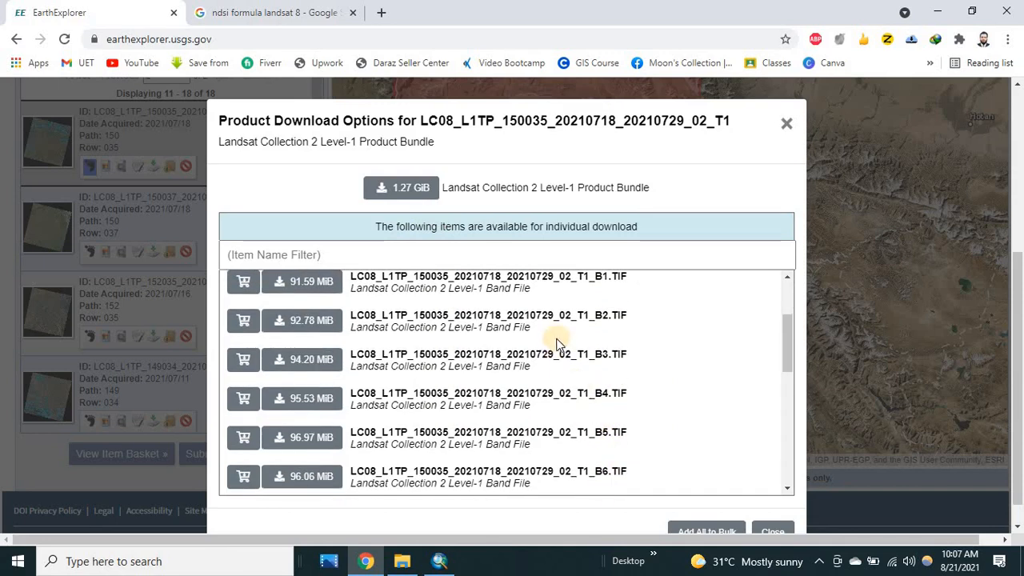
mouse_move(400, 187)
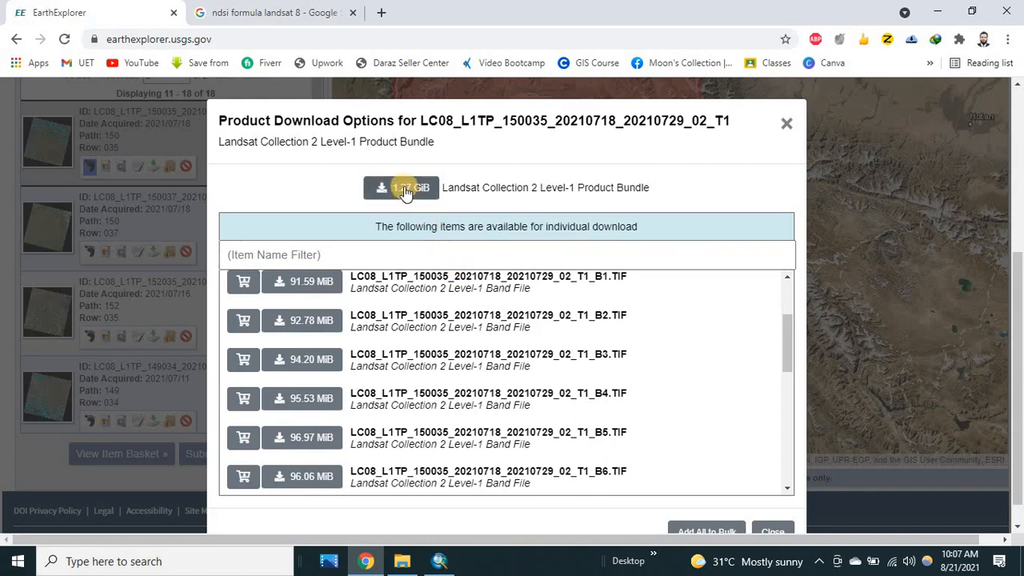
mouse_move(400, 187)
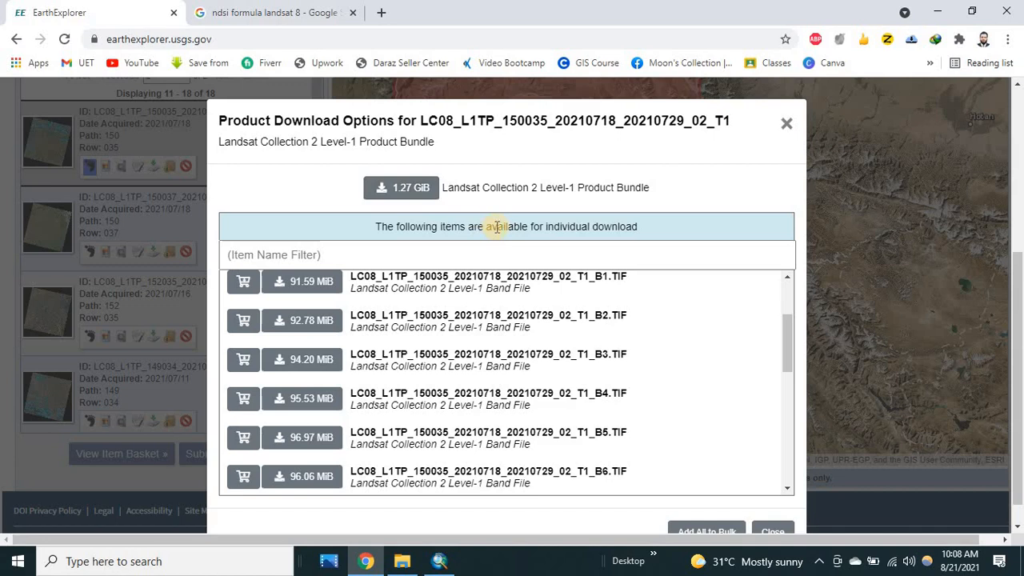
mouse_move(496, 188)
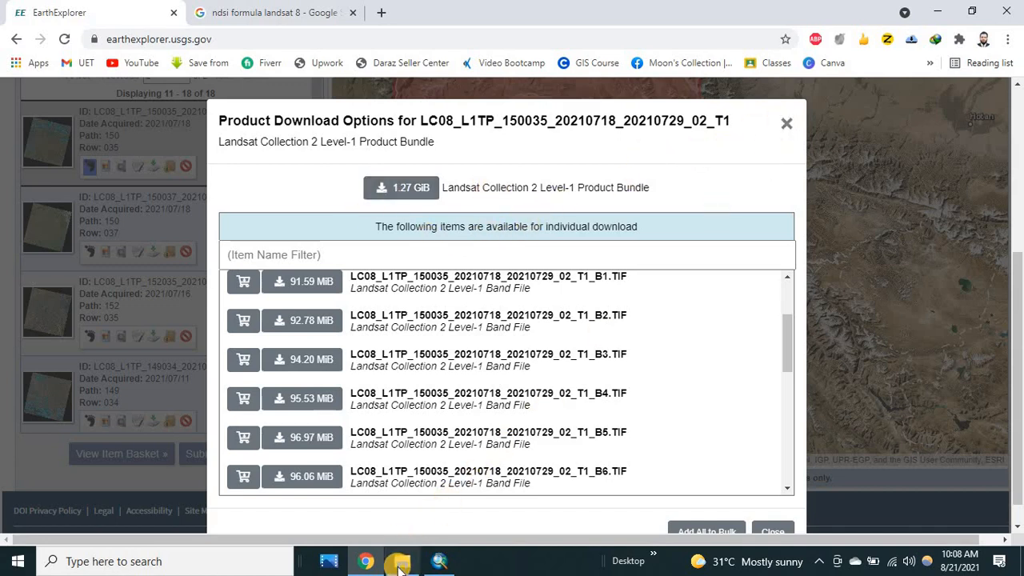
click(401, 560)
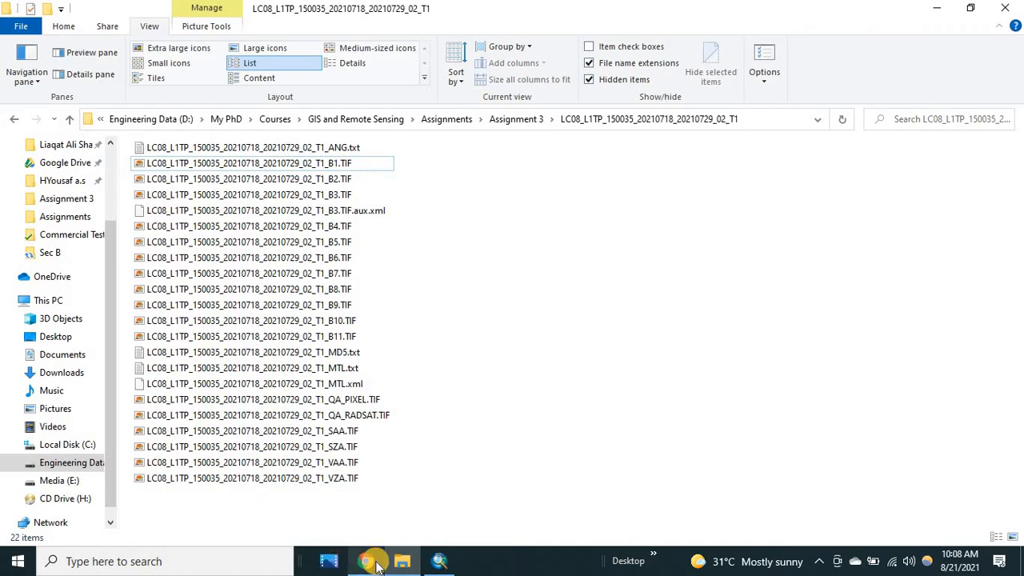
mouse_move(375, 560)
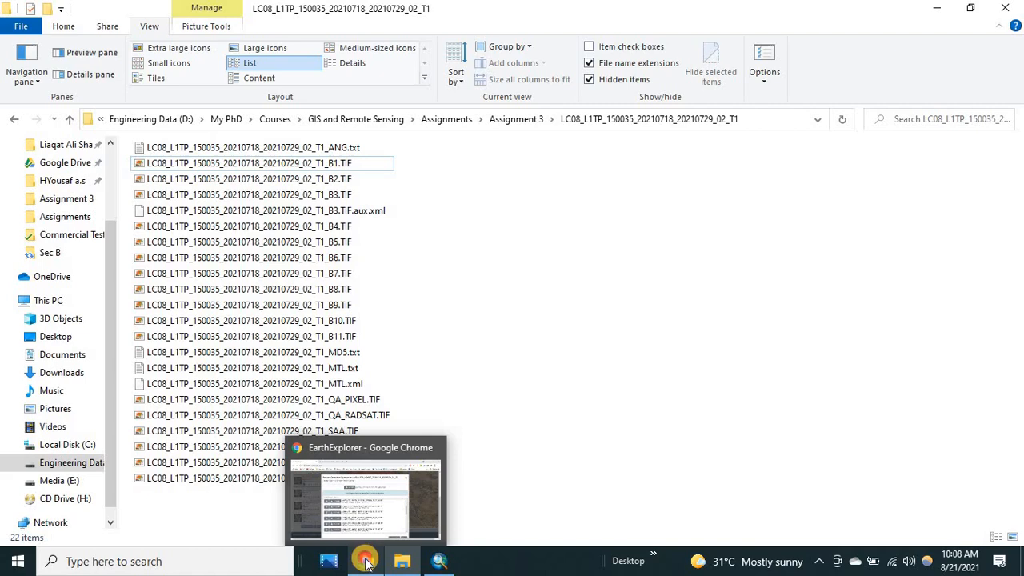
Step: Switch from the band TIF folder back to the browser's NDSI formula search results
click(365, 560)
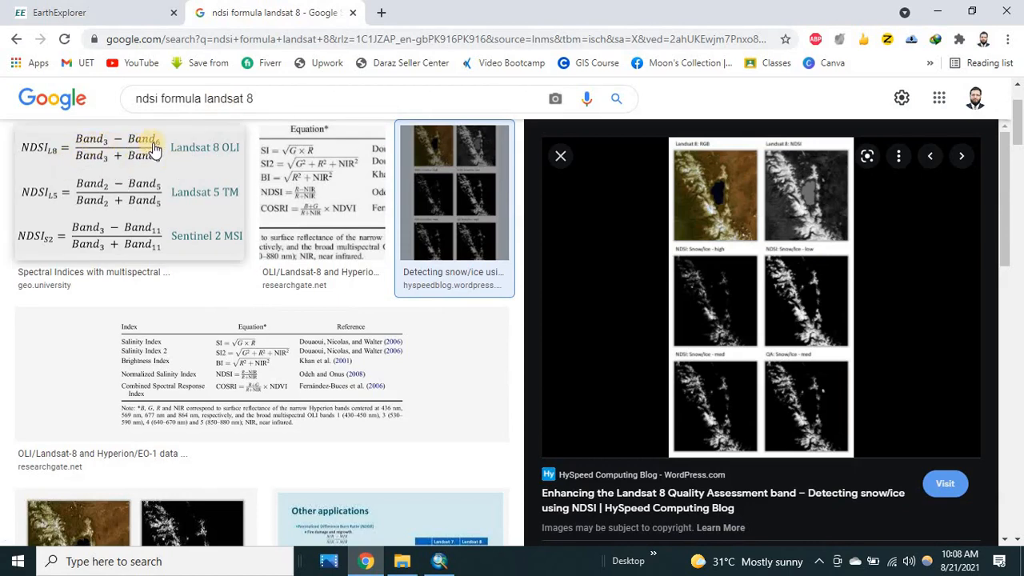
mouse_move(131, 170)
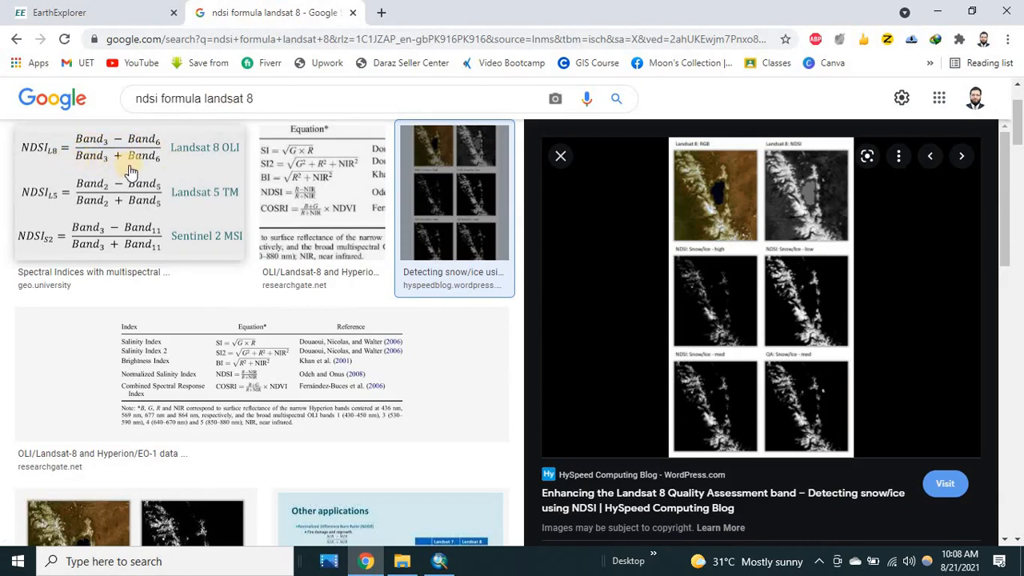
mouse_move(157, 152)
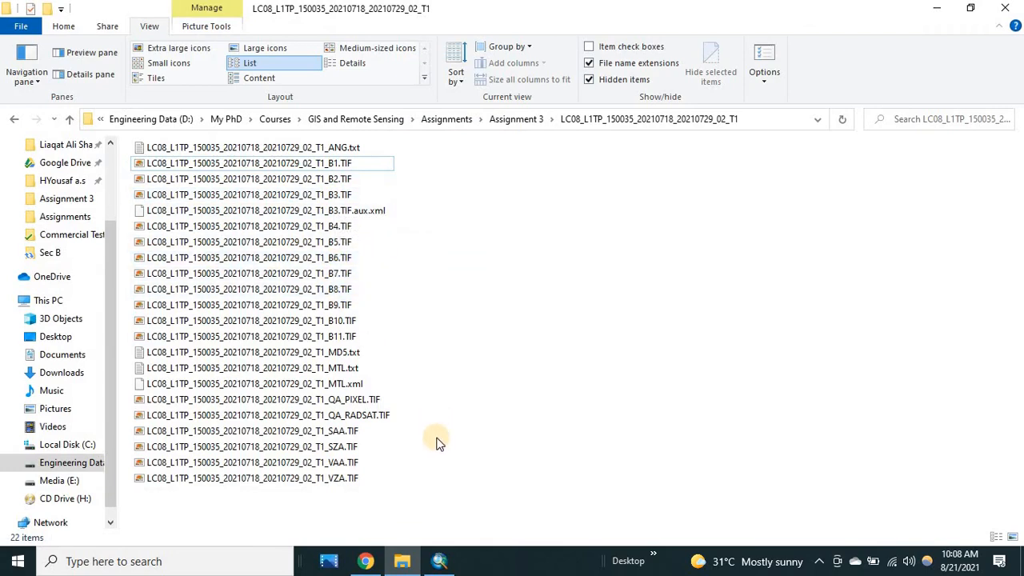
Step: Switch from the Google NDSI formula results back to the empty ArcMap document
click(439, 560)
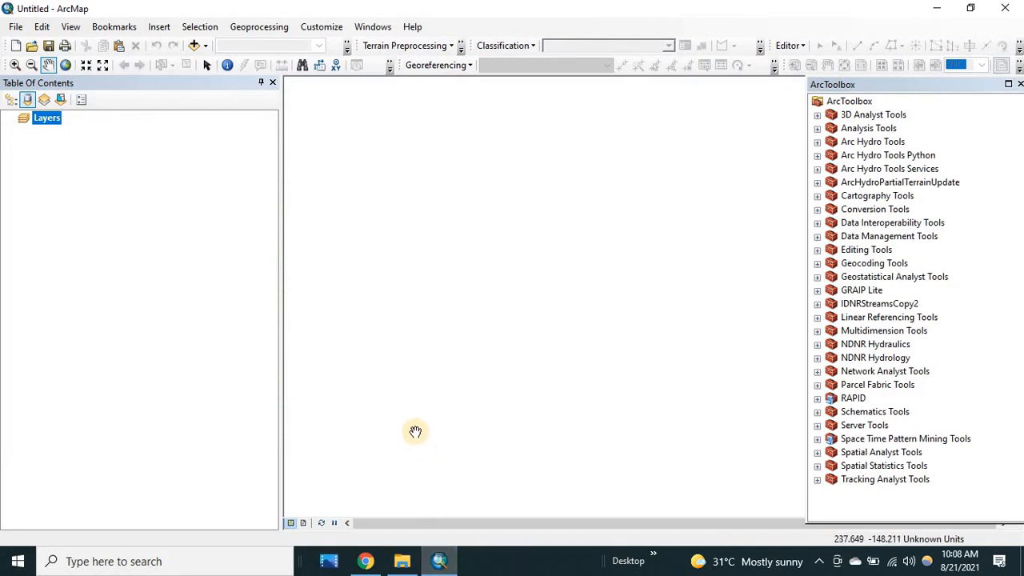
mouse_move(477, 451)
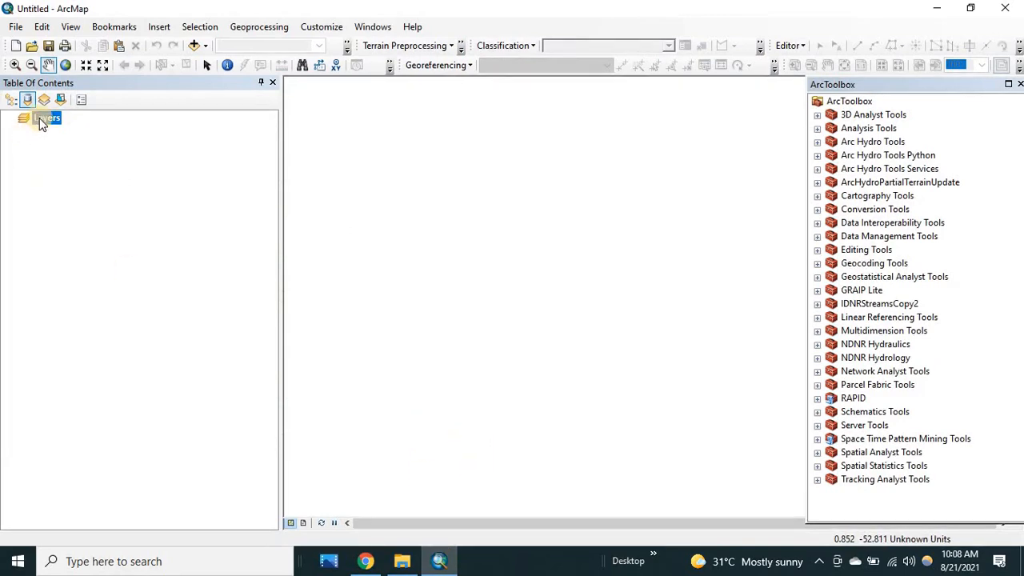
Step: Set the data frame's coordinate system to WGS 1984 UTM Zone 42N via Layers Properties
right_click(47, 119)
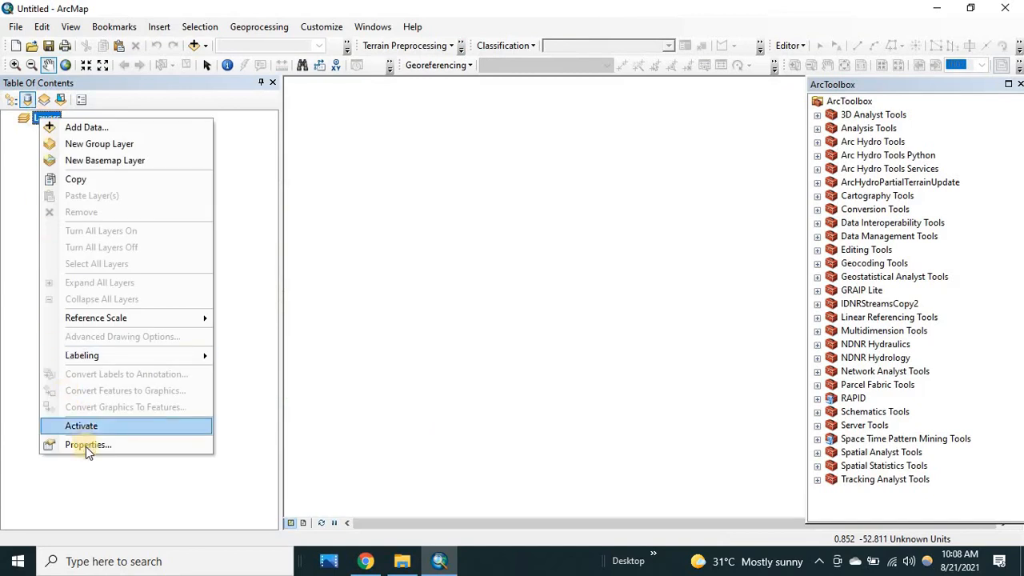
click(88, 444)
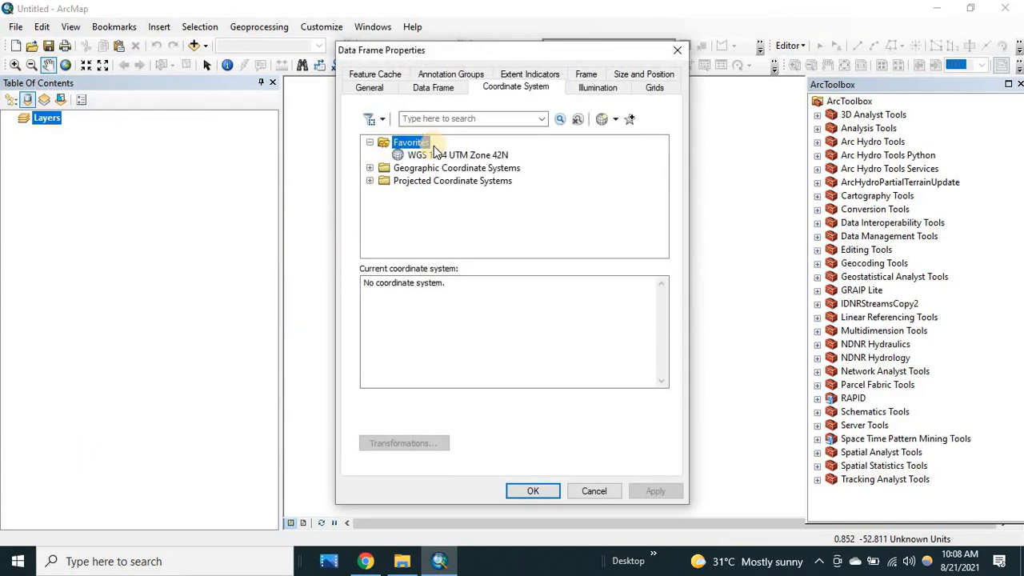
click(458, 153)
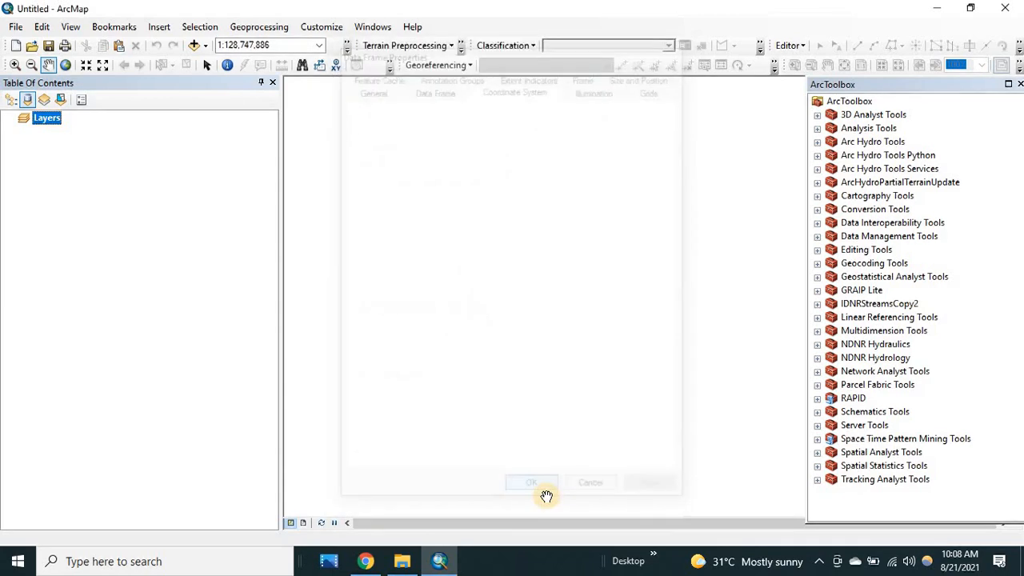
click(532, 482)
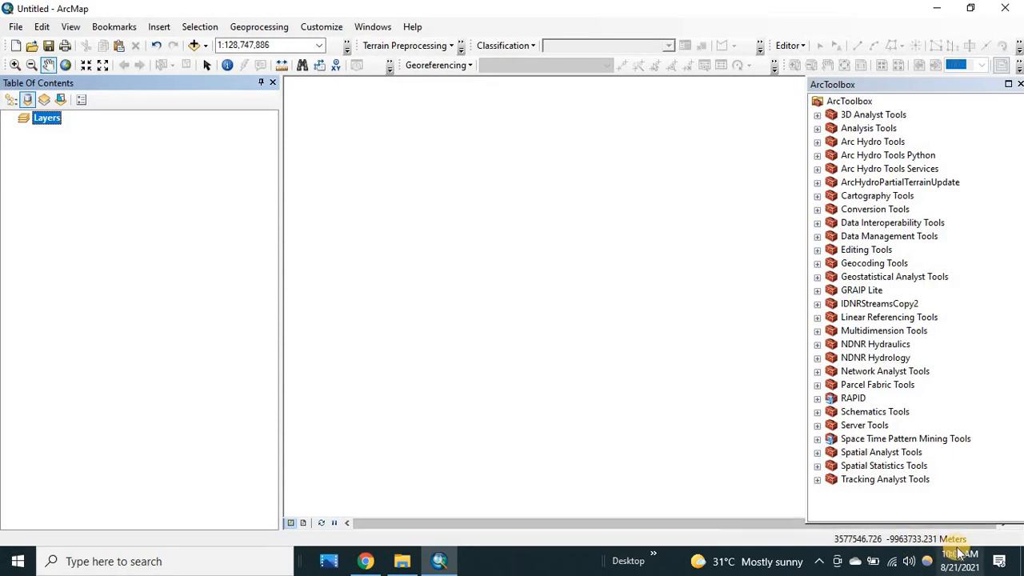
mouse_move(157, 242)
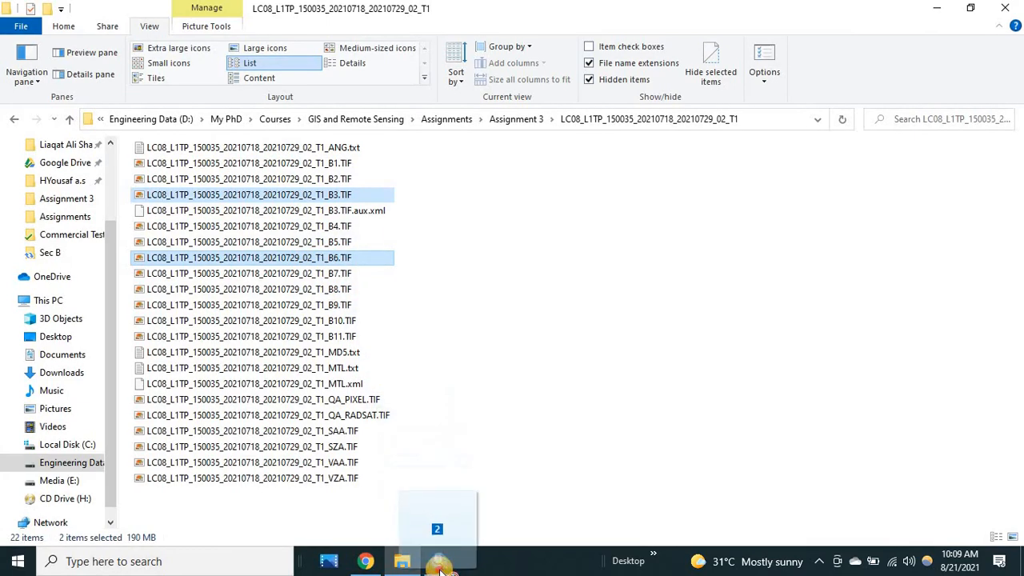
Step: Add the B6.TIF file to the selection alongside B3.TIF for dragging into the map
click(439, 560)
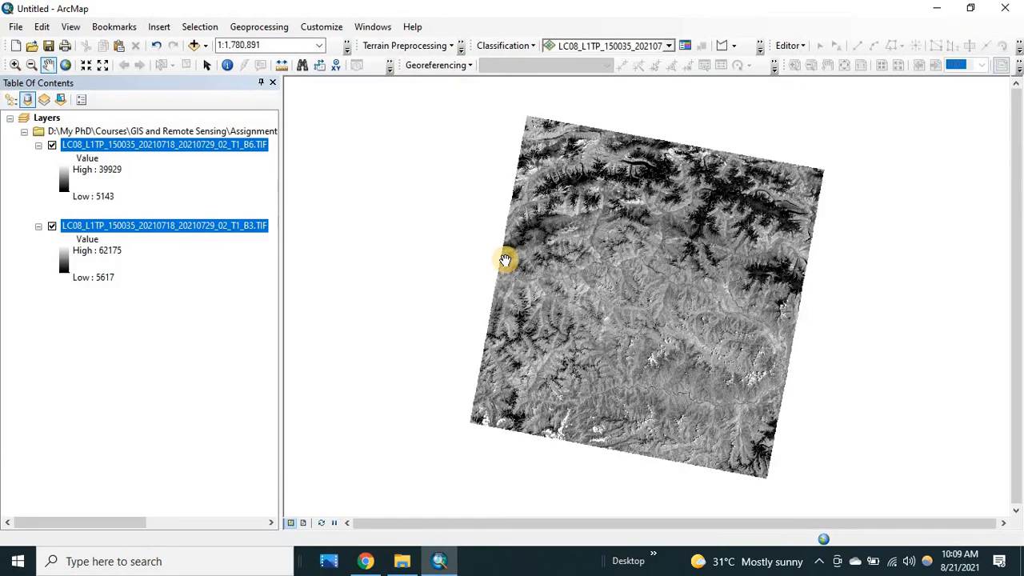
mouse_move(3, 157)
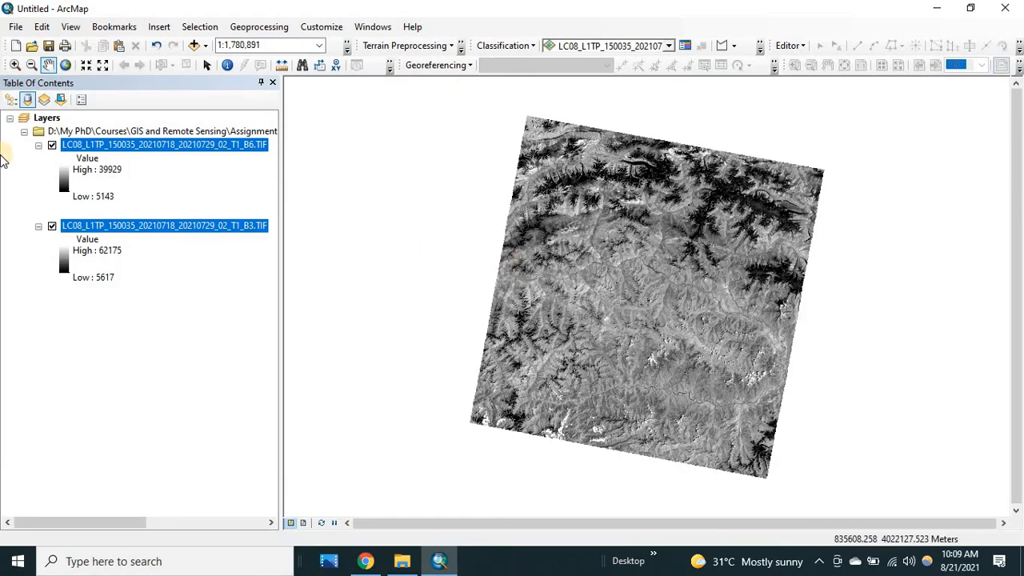
click(51, 226)
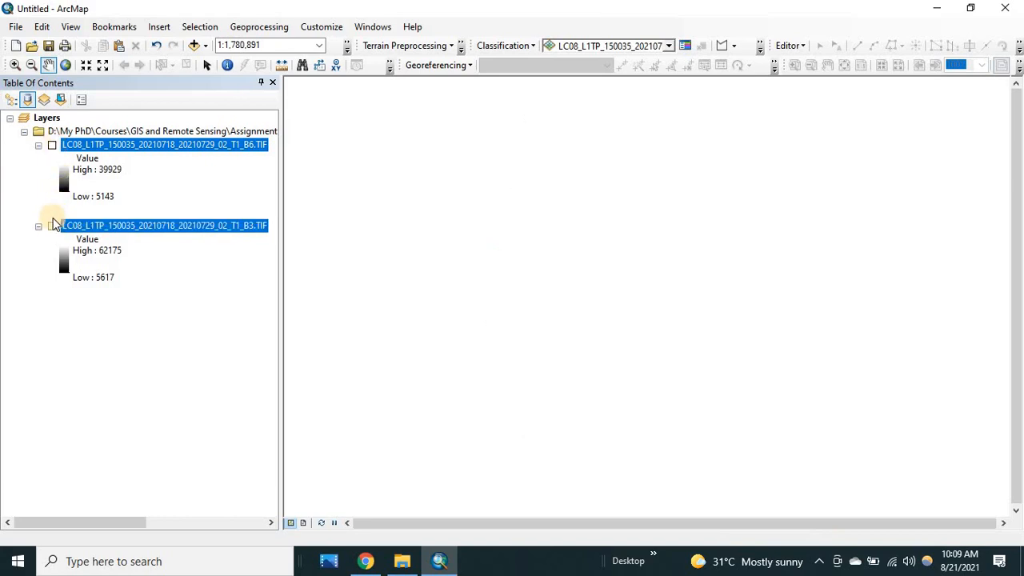
click(51, 224)
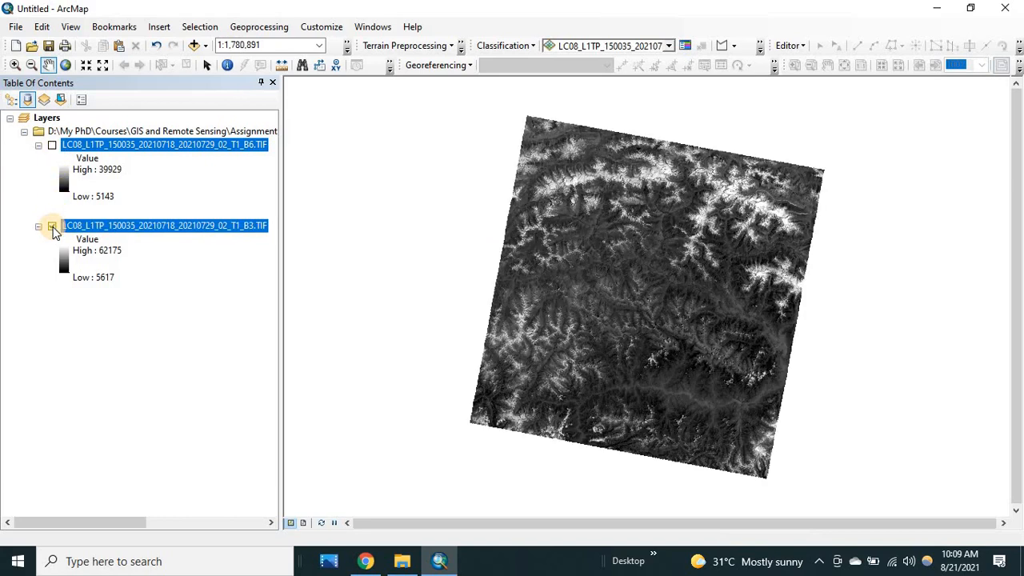
click(52, 144)
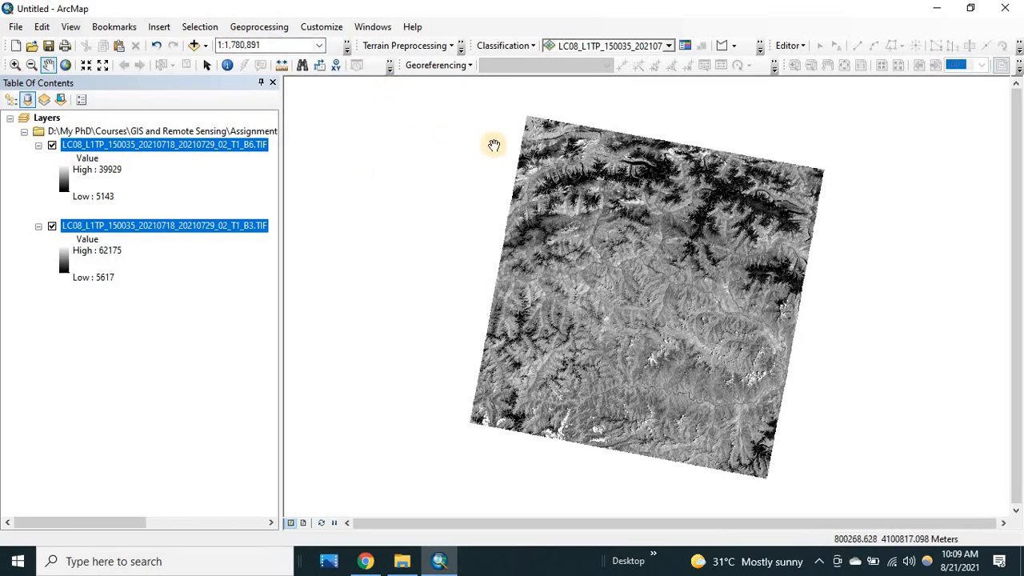
Step: Reveal Raster Calculator under Spatial Analyst Tools > Map Algebra in ArcToolbox
click(260, 26)
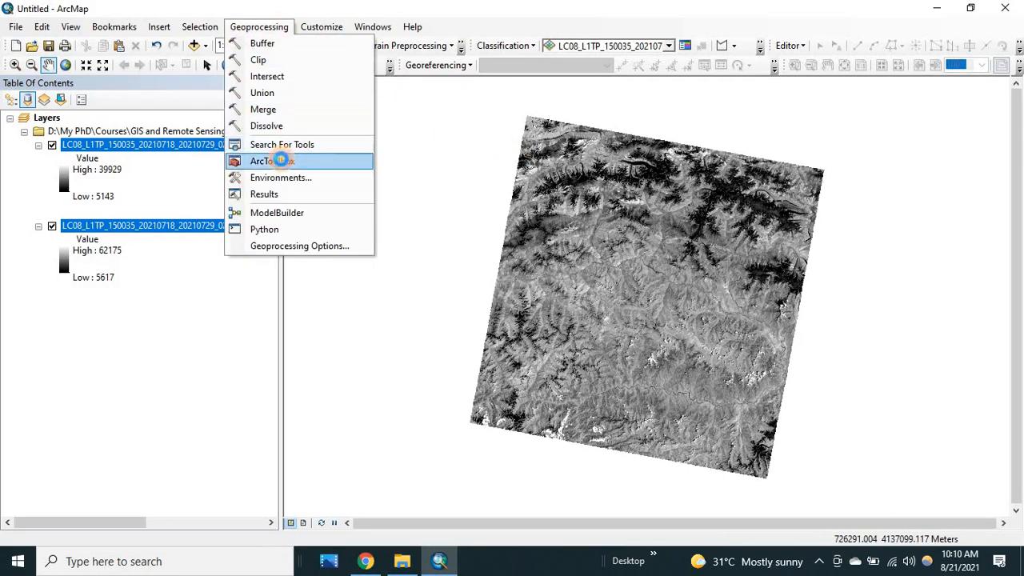
click(272, 161)
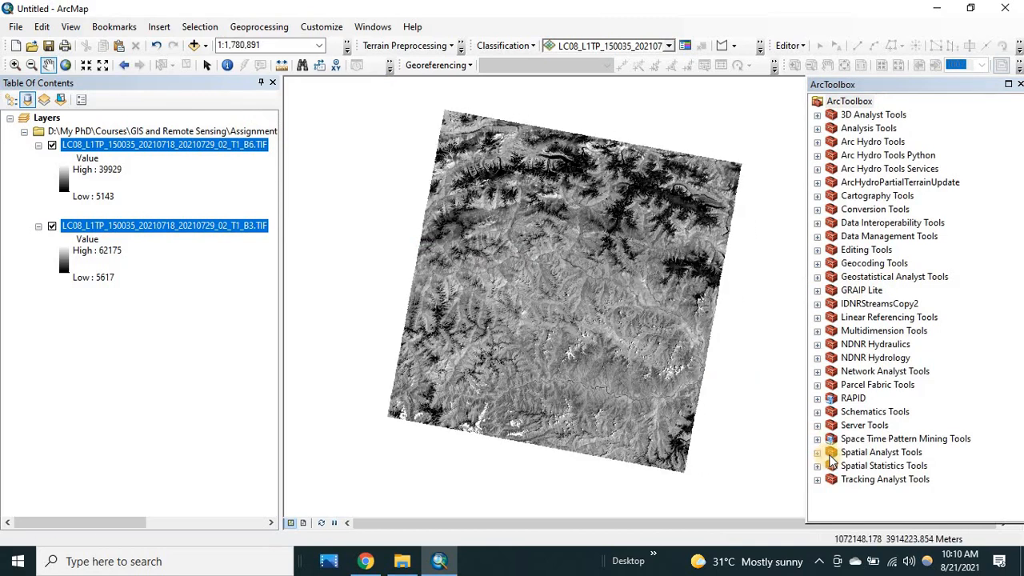
mouse_move(867, 502)
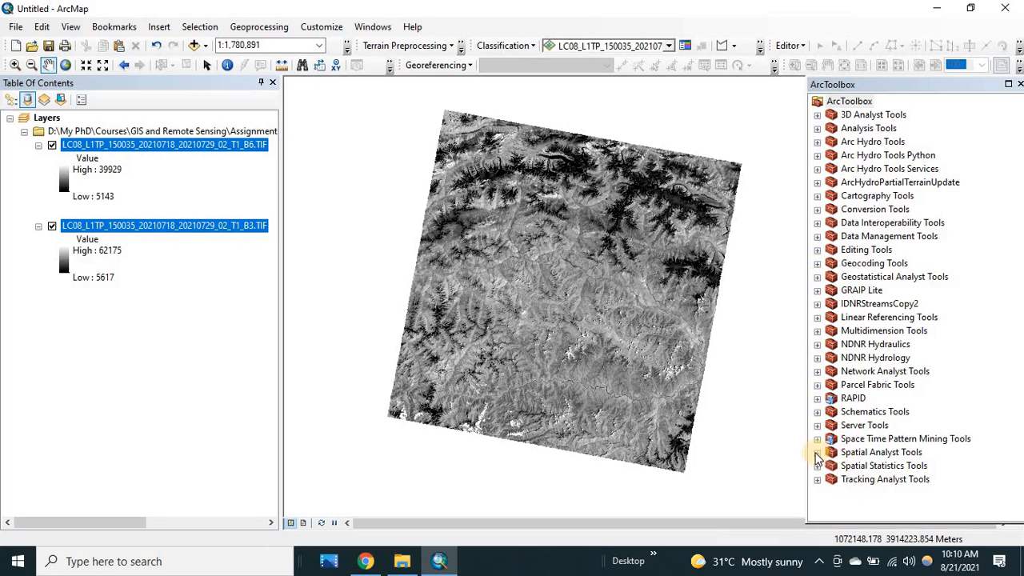
click(816, 452)
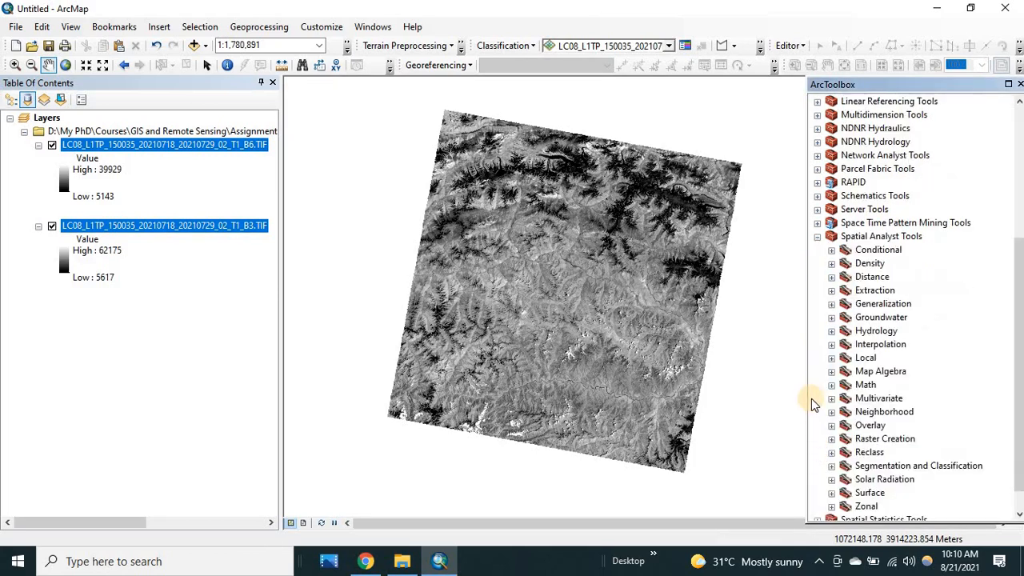
mouse_move(836, 380)
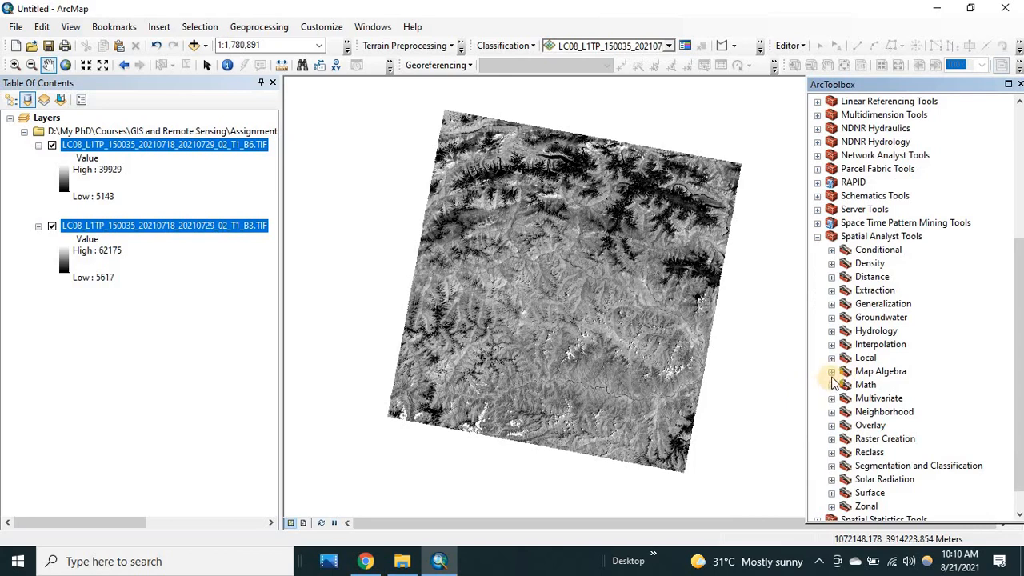
click(832, 371)
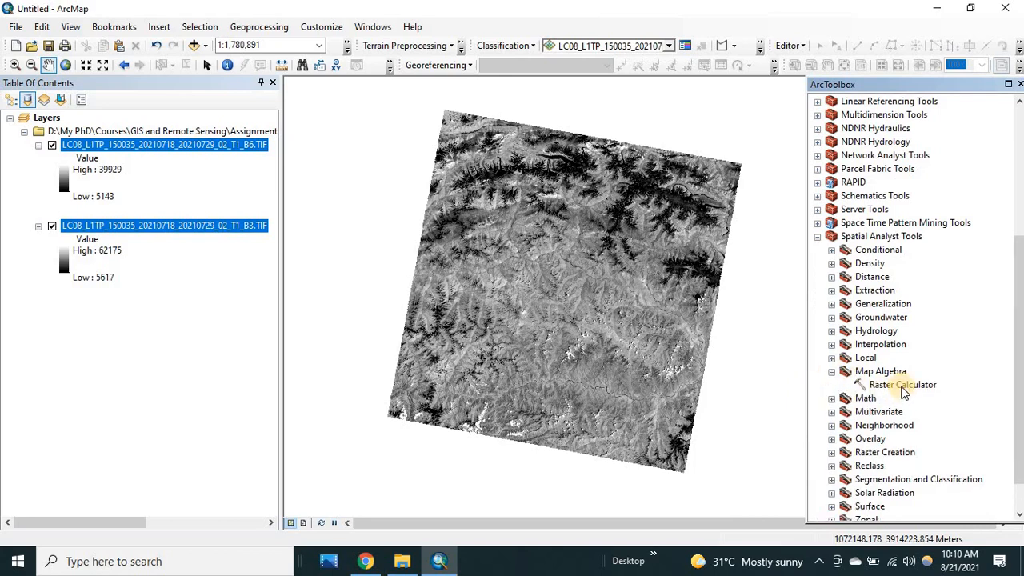
click(903, 384)
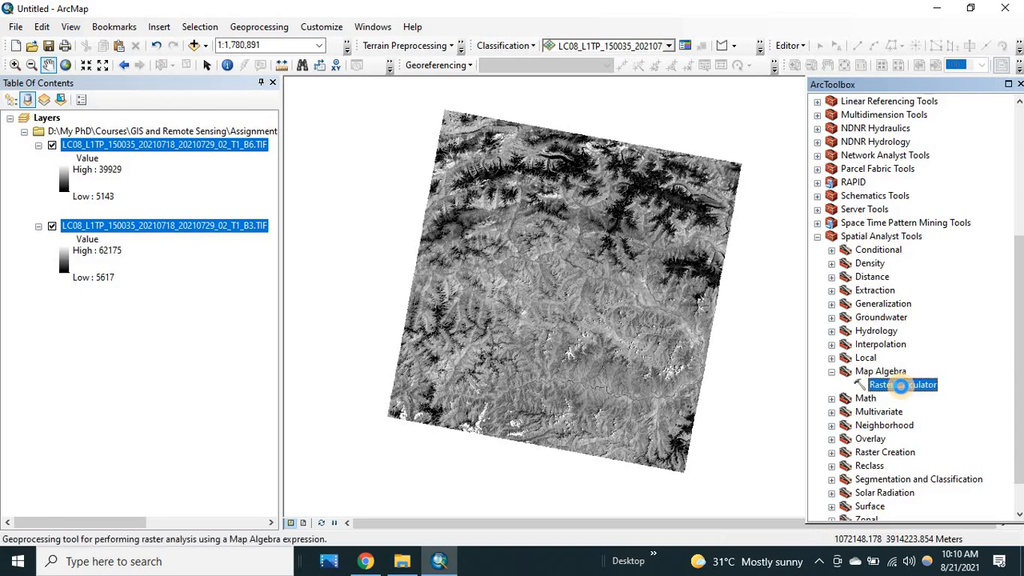
Step: Start the expression with Float(B3 - B6) as the NDSI numerator in Raster Calculator
double_click(902, 384)
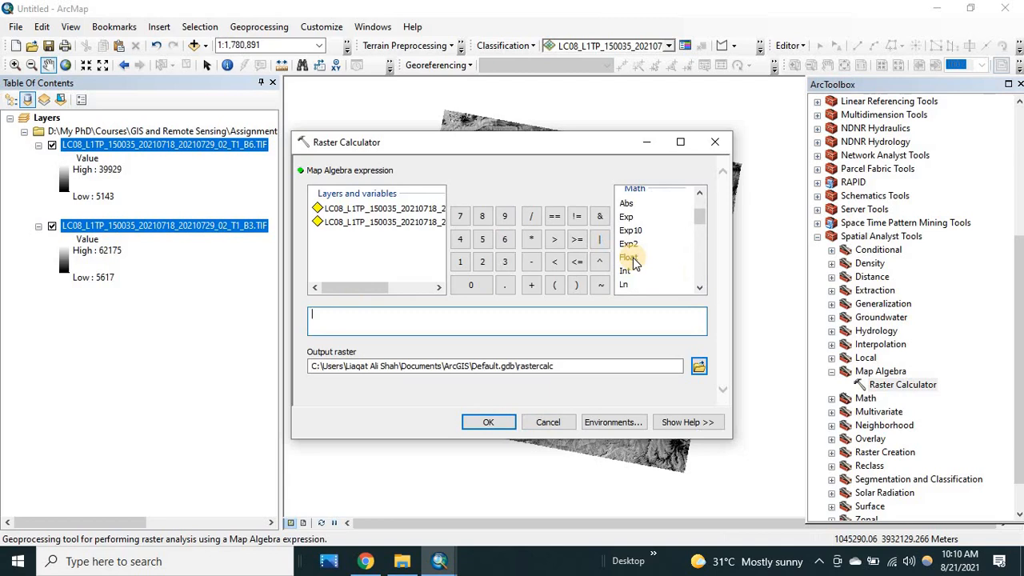
click(628, 256)
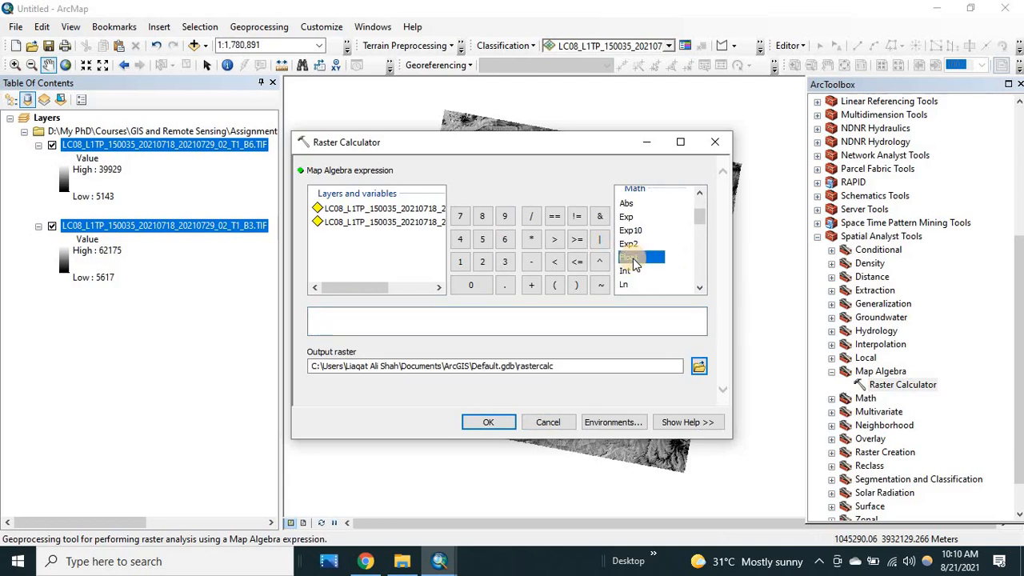
click(629, 256)
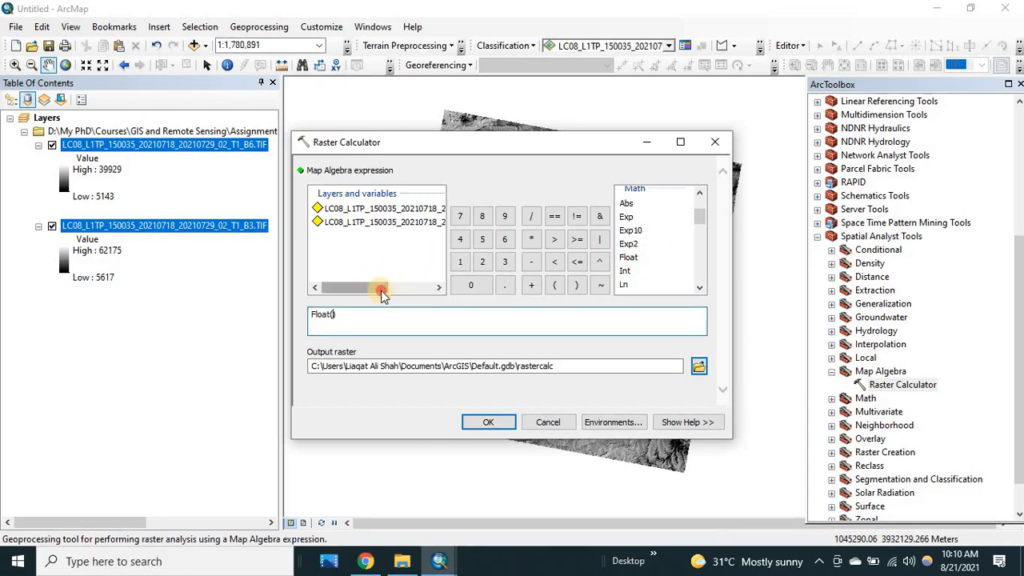
drag(381, 288, 425, 288)
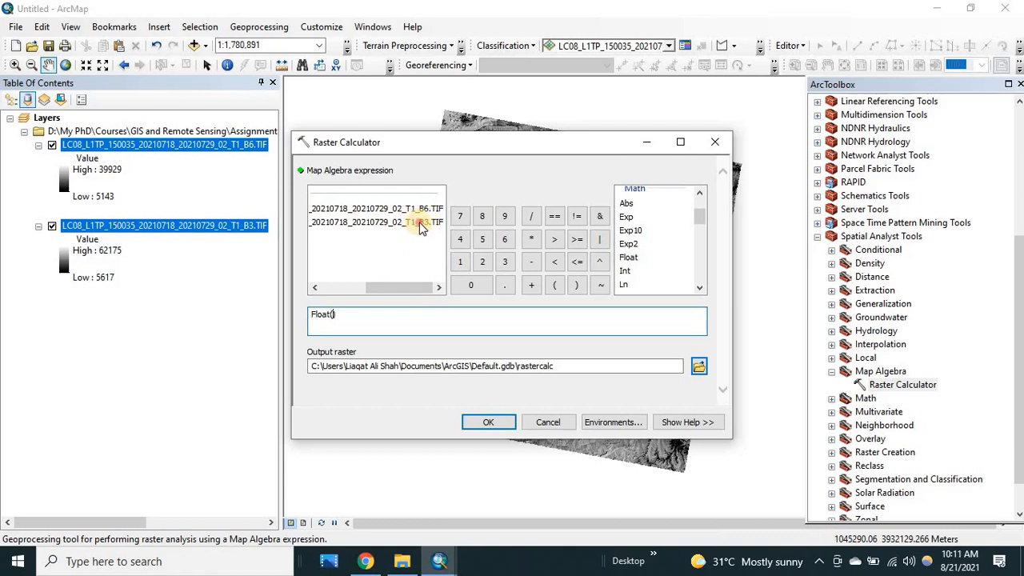
double_click(420, 222)
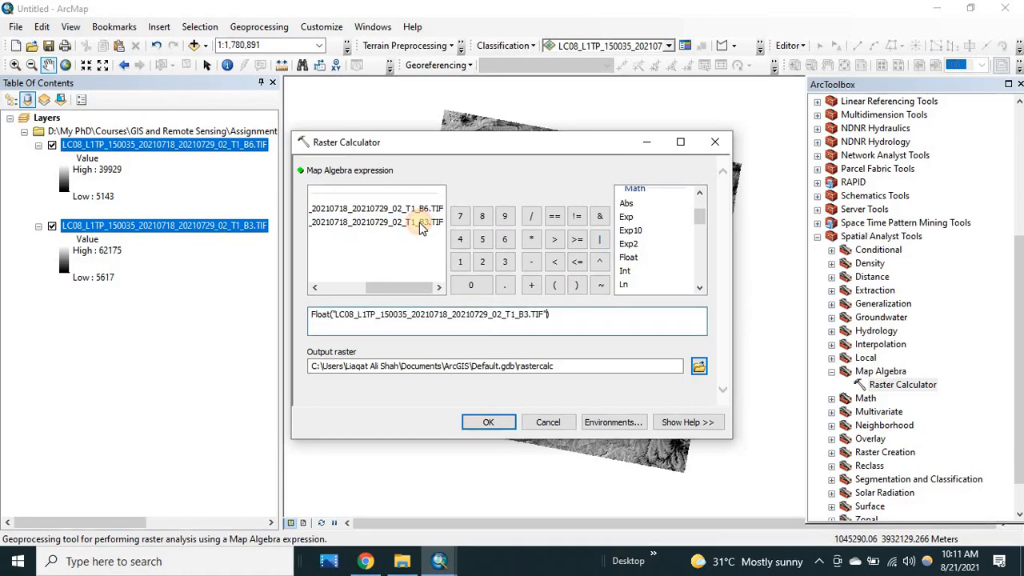
click(531, 263)
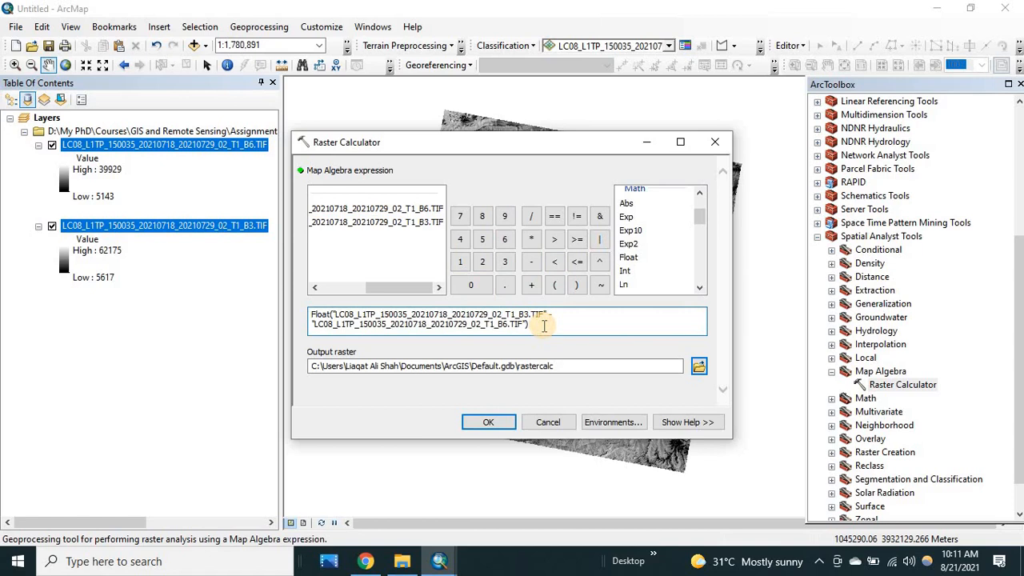
Step: Complete the denominator Float(B3 + B6) and run the NDSI raster calculation
click(532, 216)
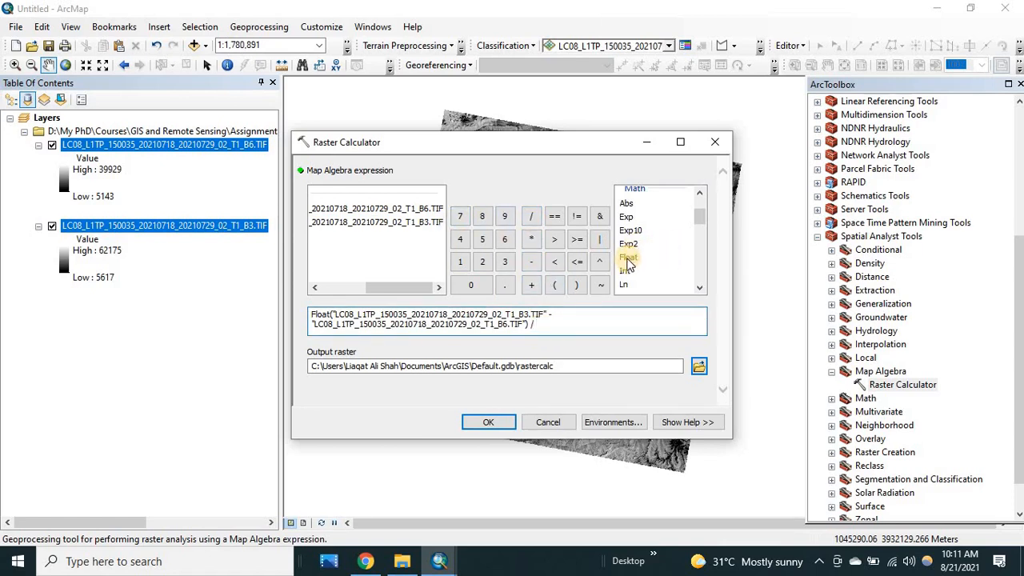
click(629, 256)
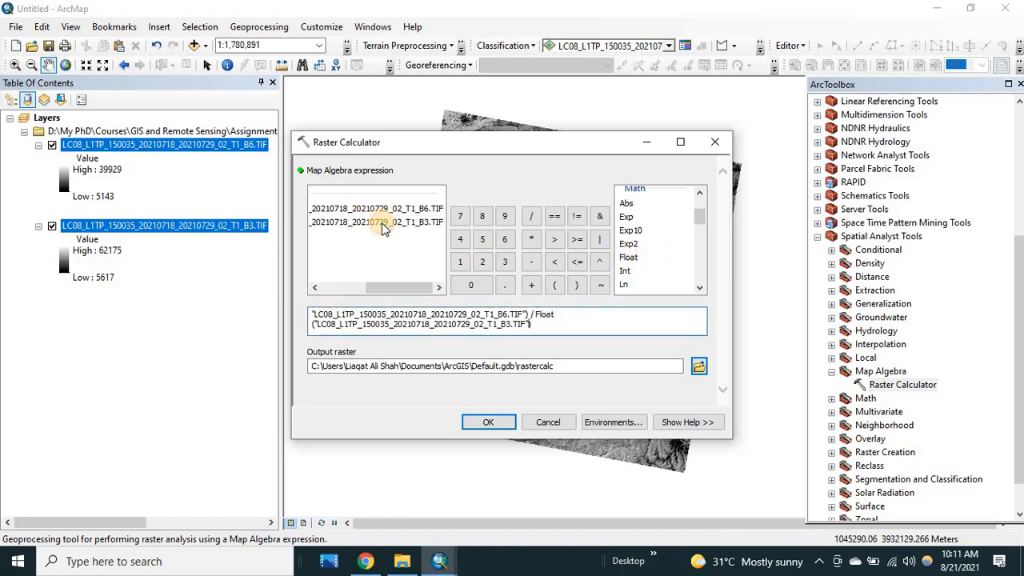
click(532, 285)
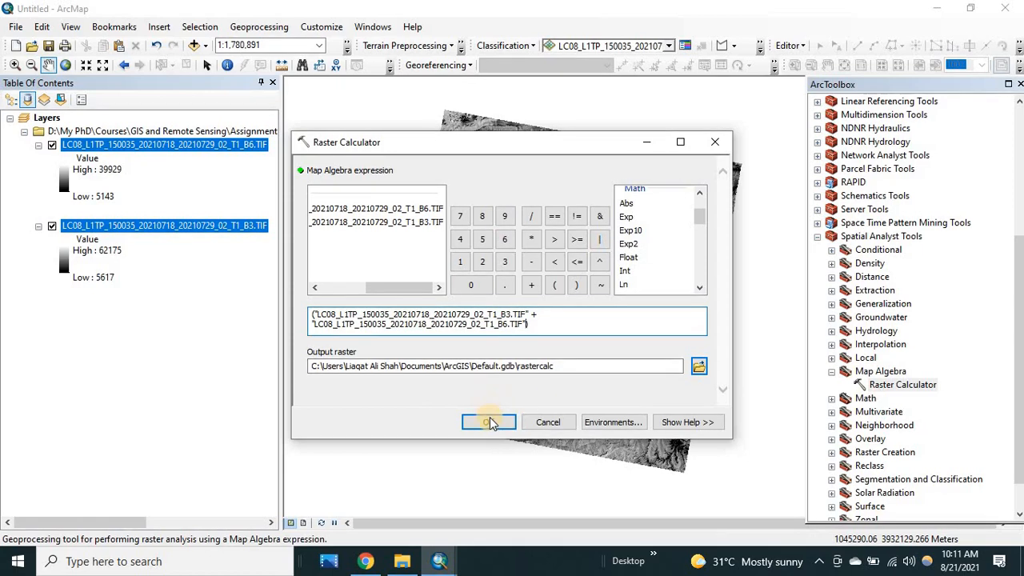
click(489, 423)
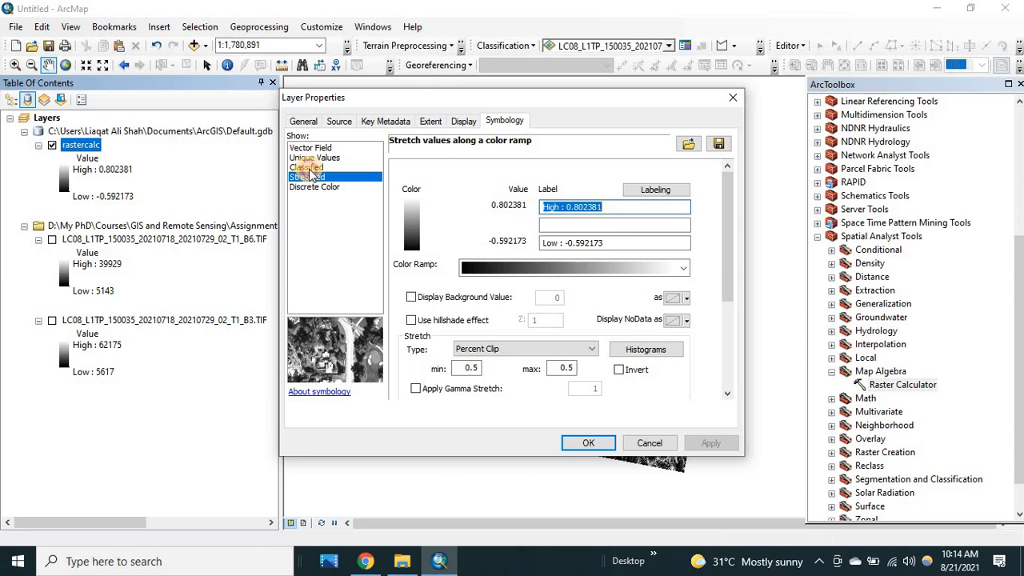
Step: Show the rastercalc layer as Classified symbology with 2 classes
click(308, 166)
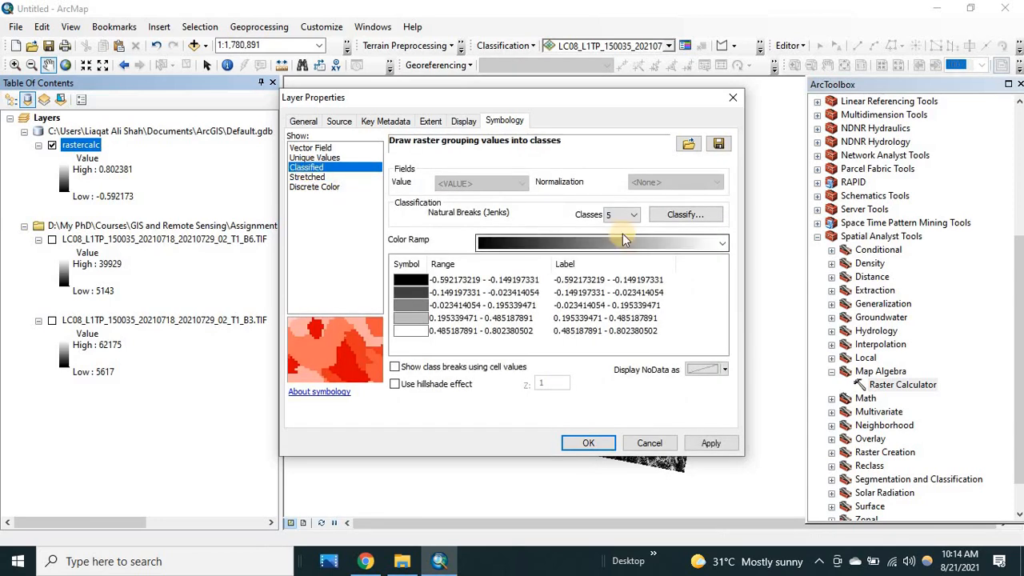
click(634, 215)
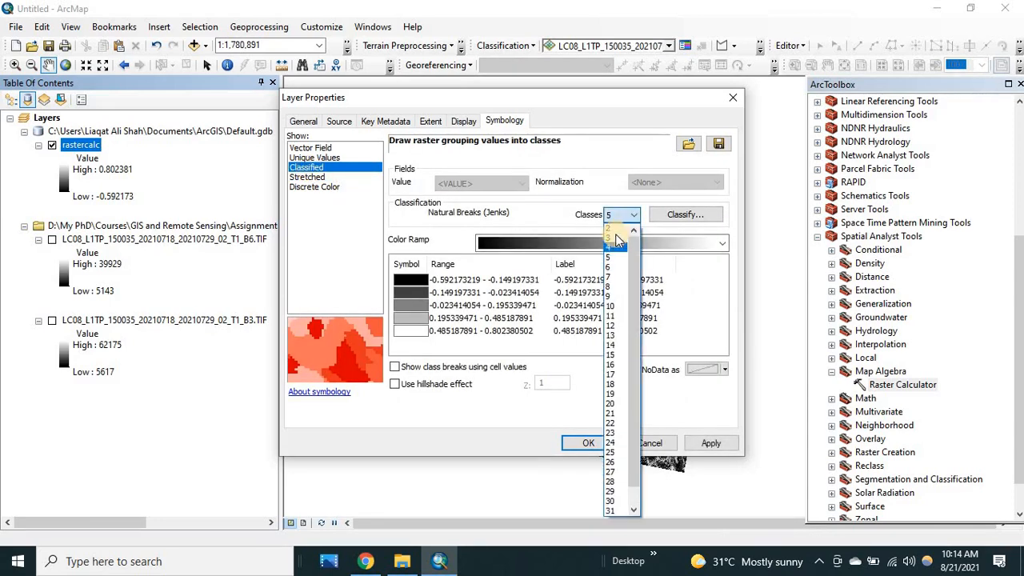
click(608, 227)
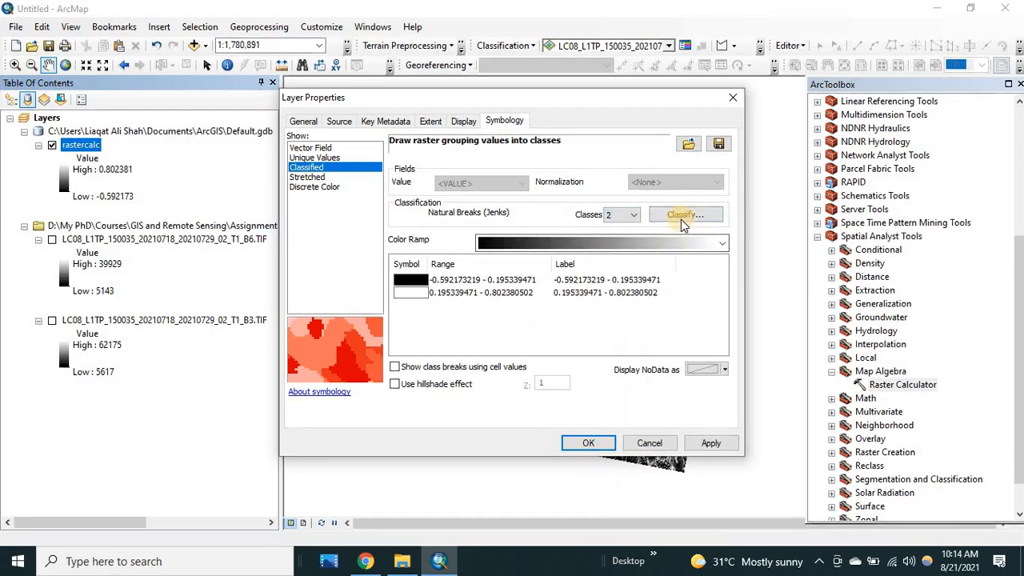
click(685, 215)
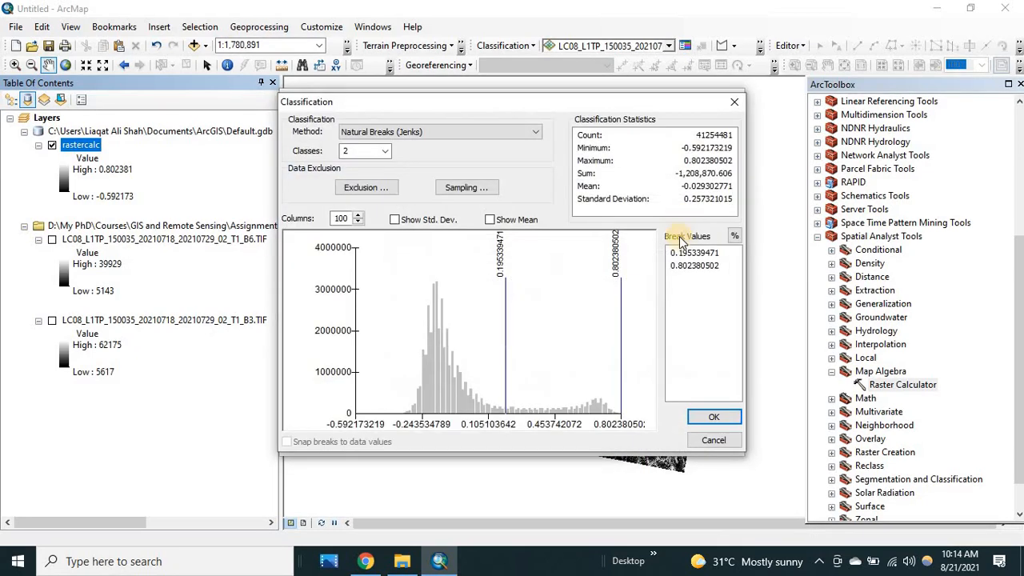
Step: Set the first class break to 0.4 and apply the two-class symbology
click(695, 253)
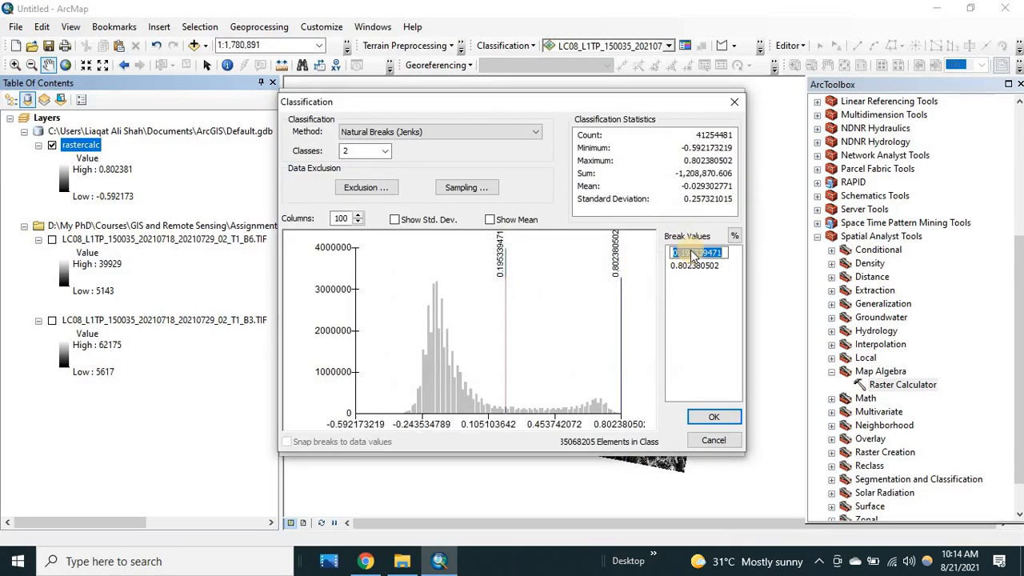
text(0.4)
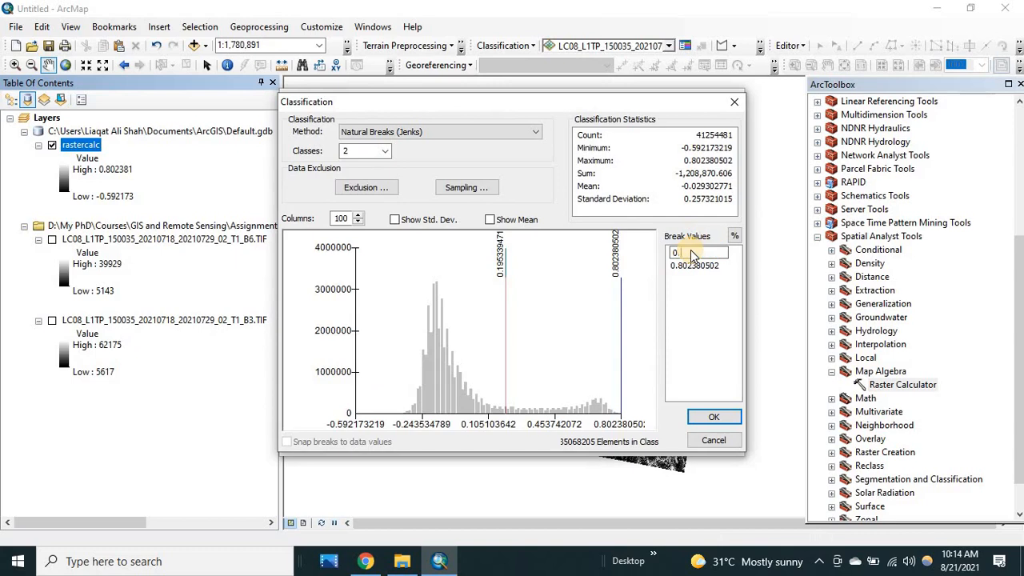
text(0.4)
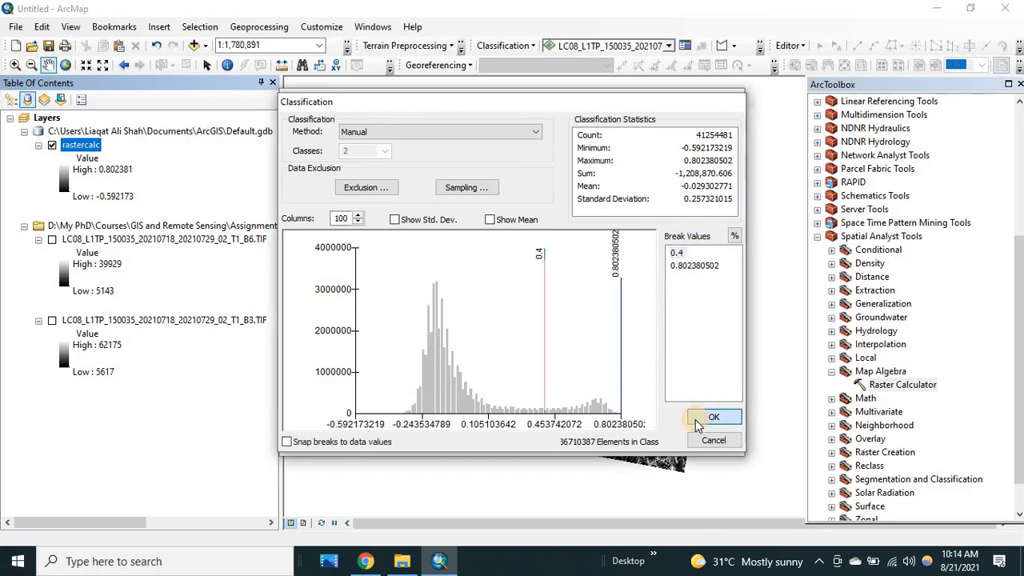
click(714, 416)
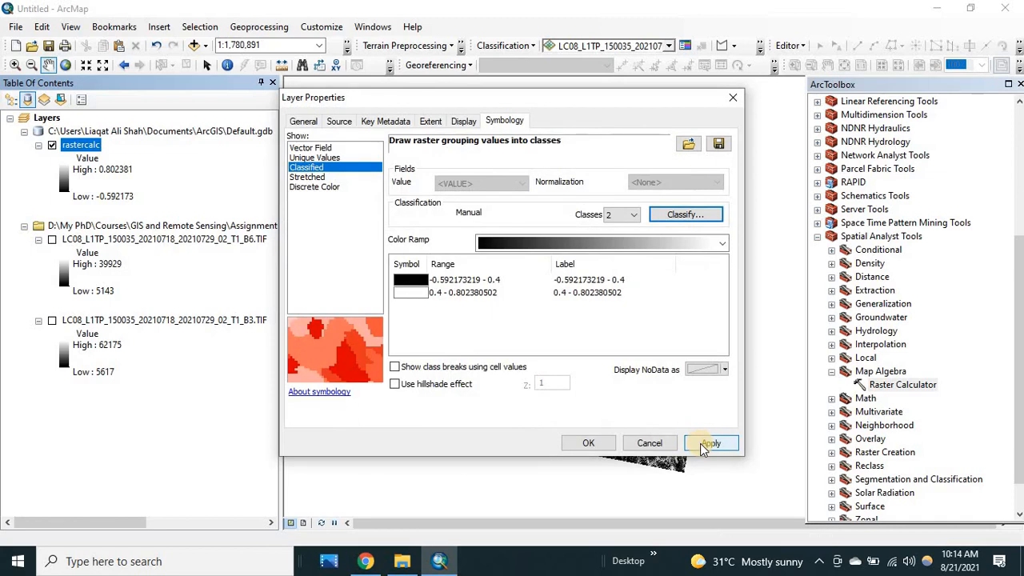
click(711, 444)
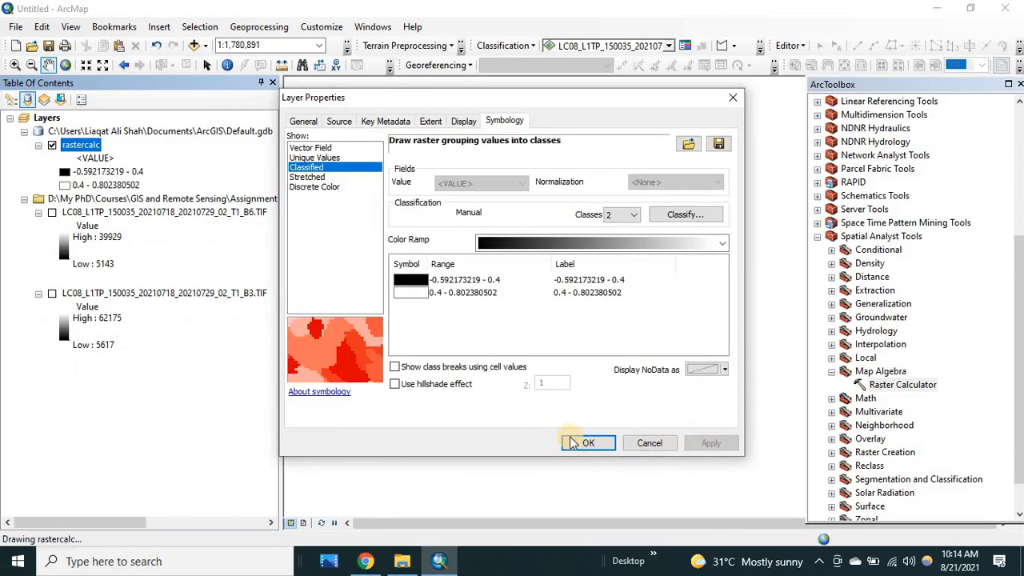
click(589, 441)
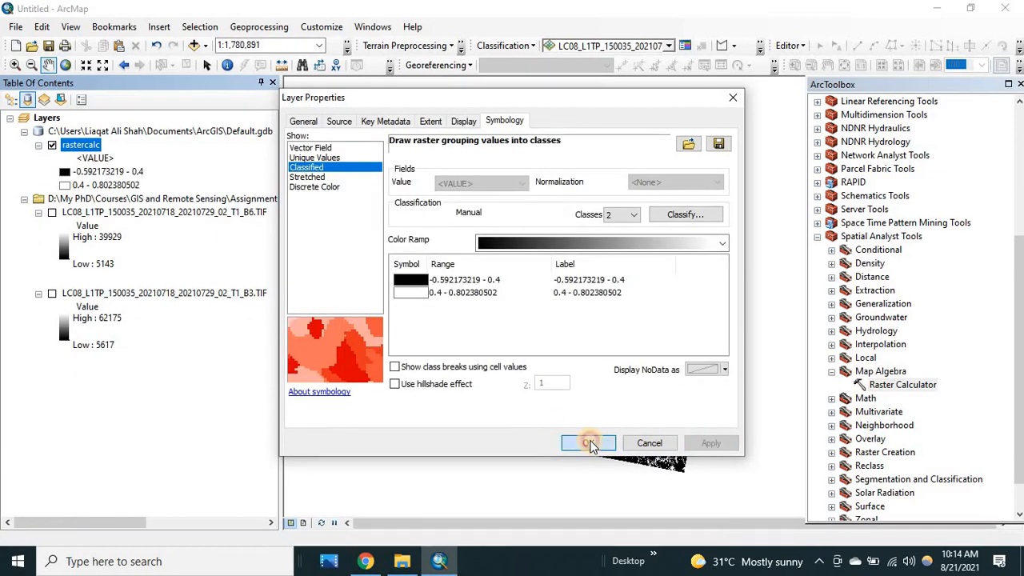
Step: Dismiss Layer Properties to view white snow areas against black non-snow areas
click(589, 442)
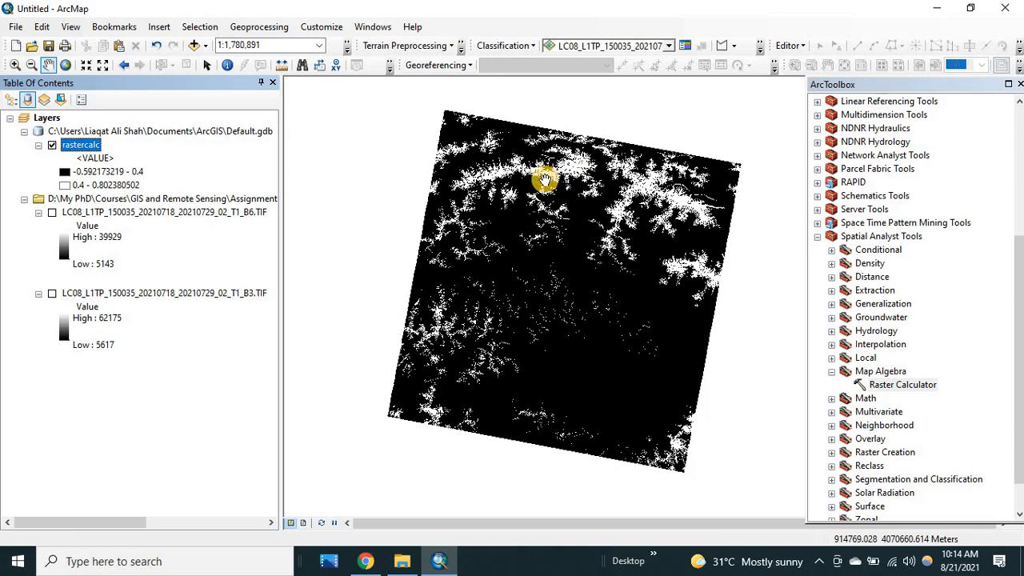
mouse_move(554, 218)
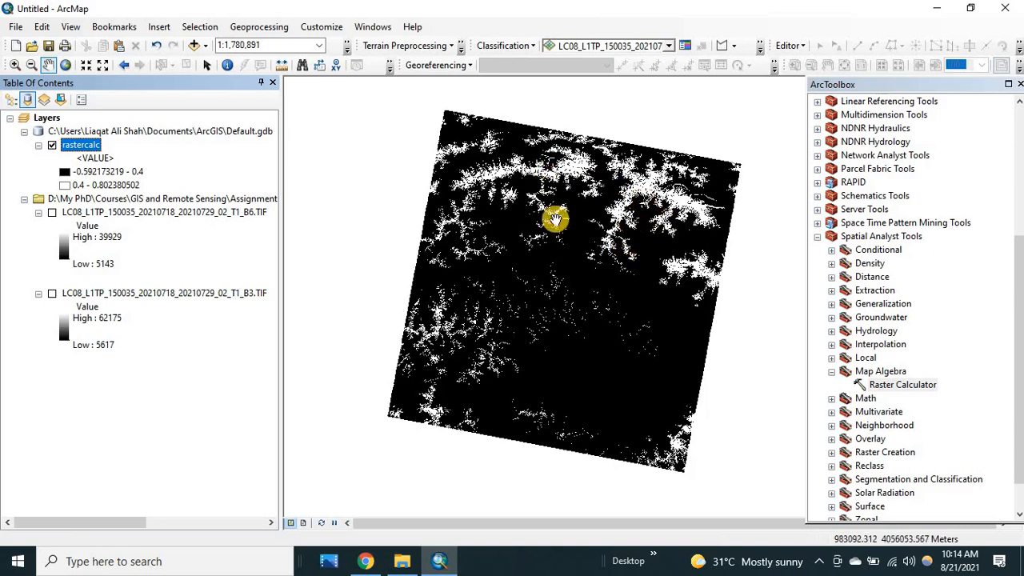
mouse_move(570, 270)
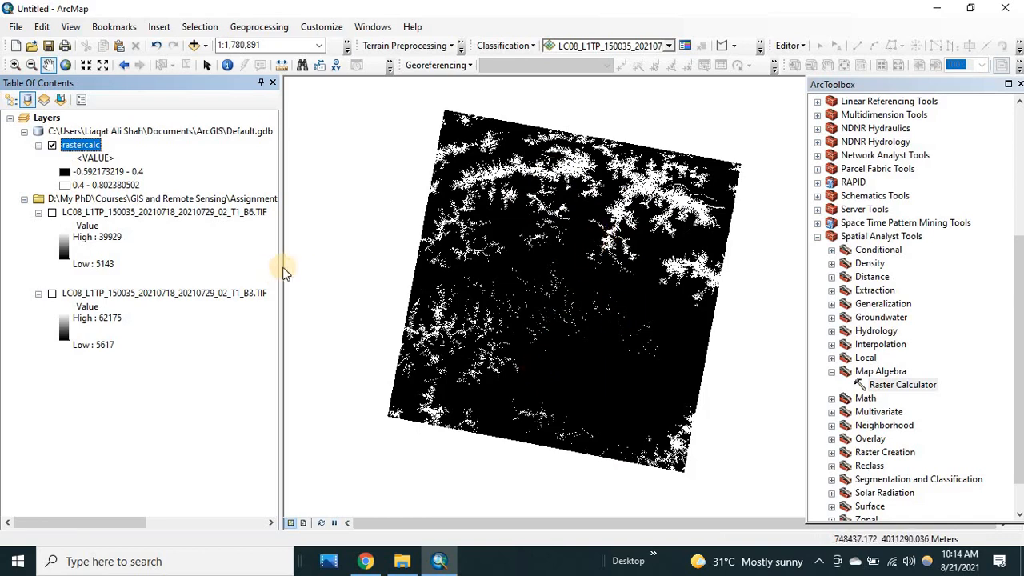
mouse_move(323, 227)
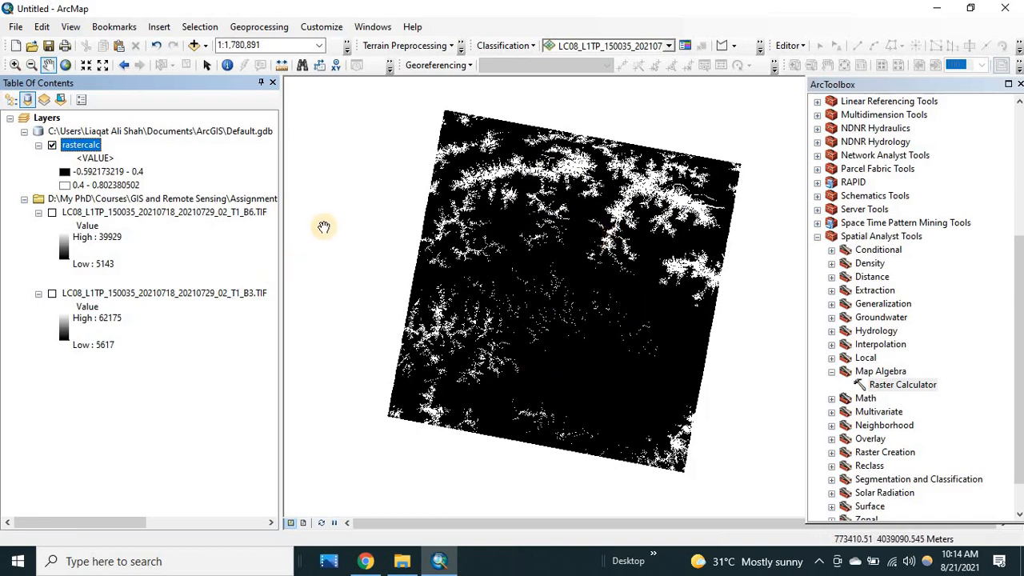